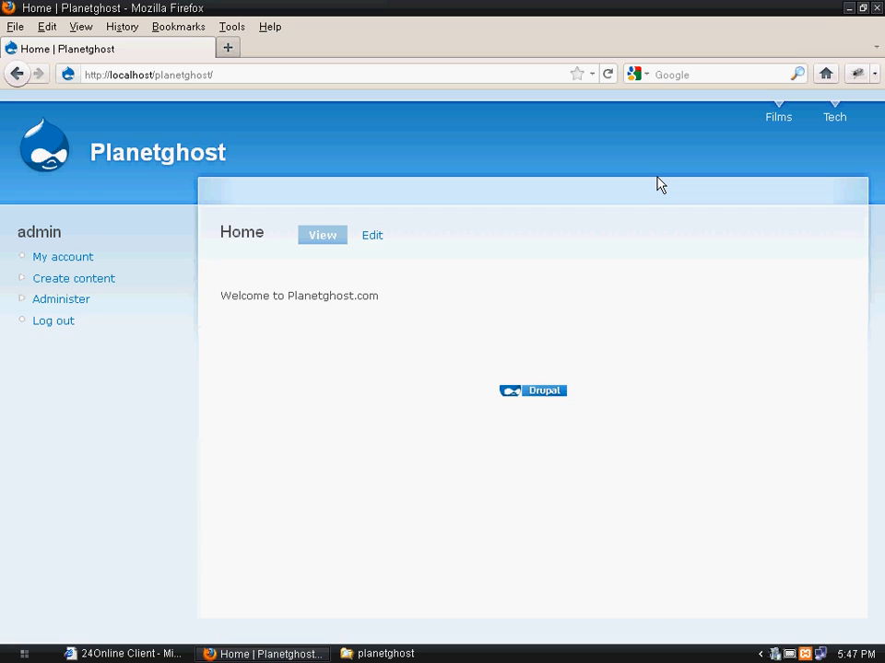
pyautogui.moveTo(528, 321)
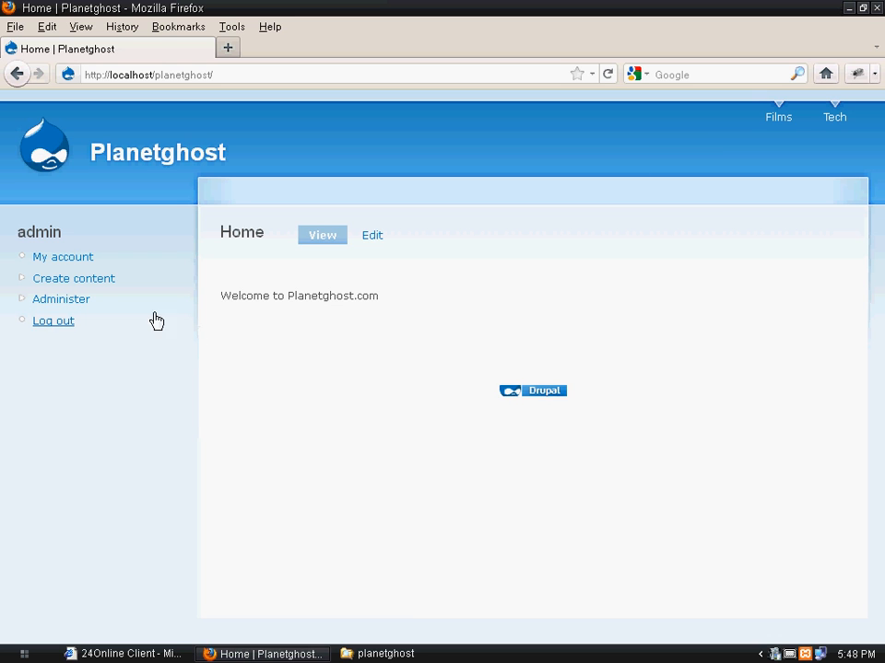
# Step: Go to Administer and bring the Site building section into view
pyautogui.click(61, 298)
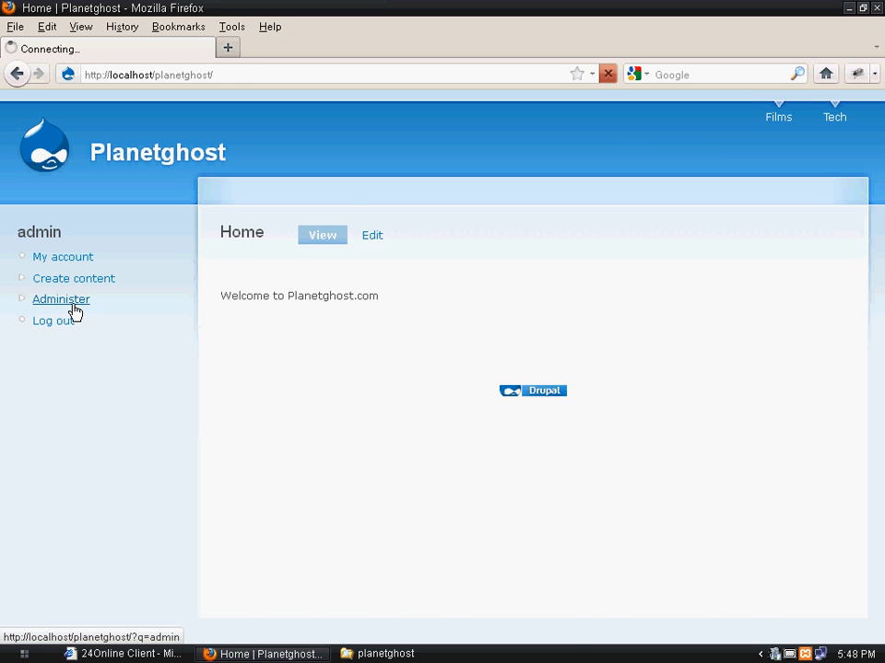
pyautogui.click(61, 298)
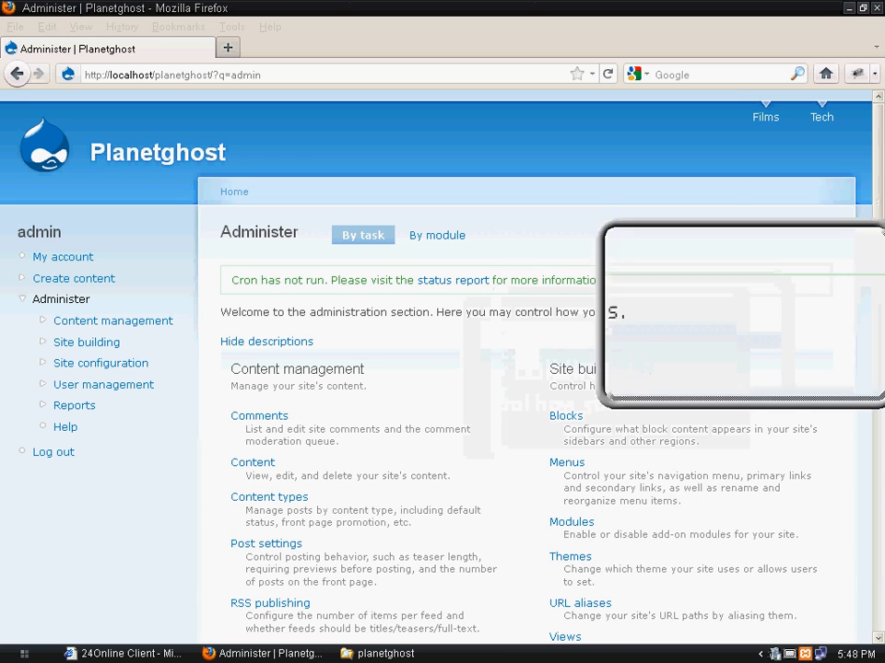
pyautogui.scroll(-3)
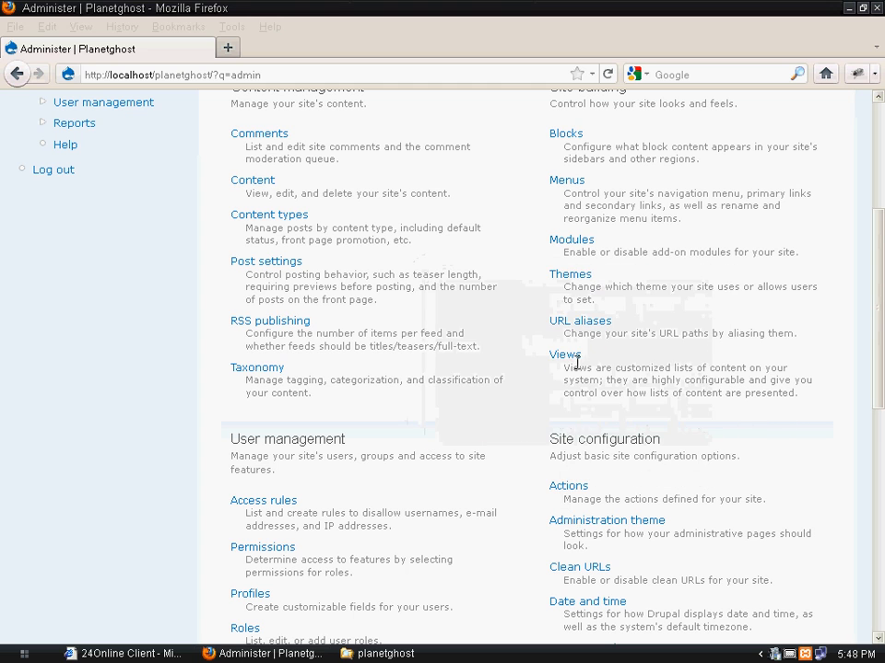
# Step: From Views > Add, create a view named 'Search' of type Node and proceed with Next
pyautogui.click(564, 354)
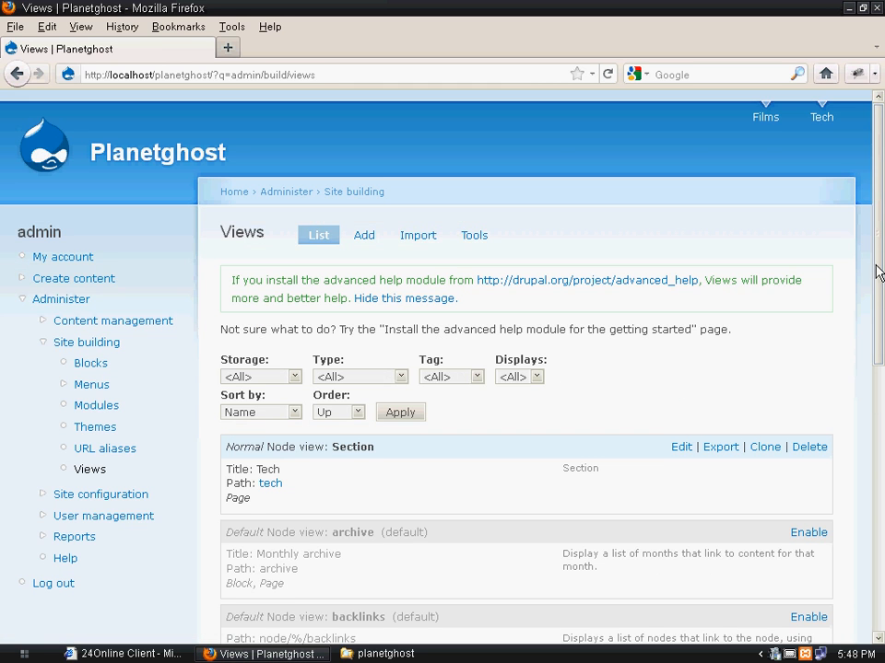
pyautogui.scroll(-3)
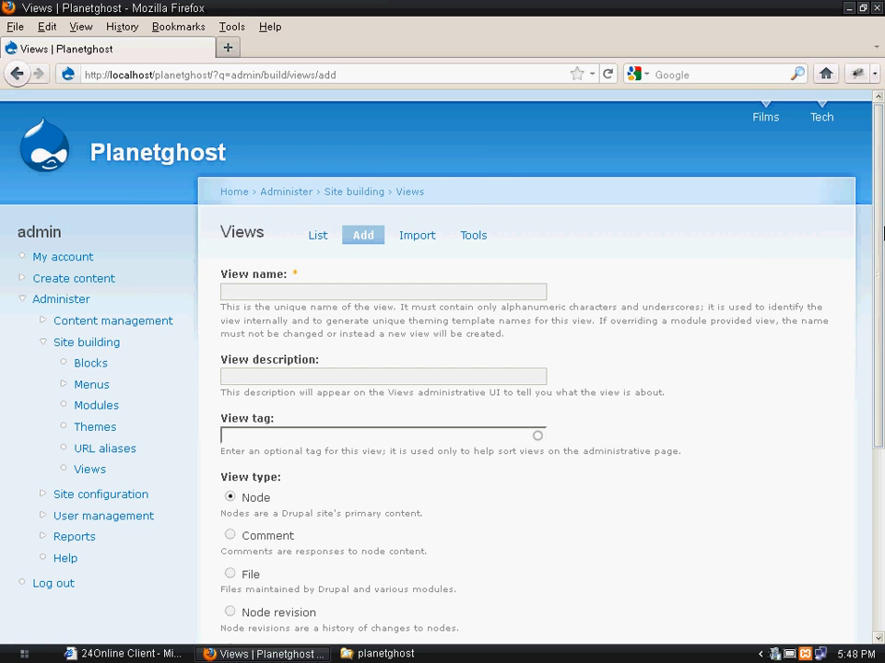
pyautogui.click(383, 291)
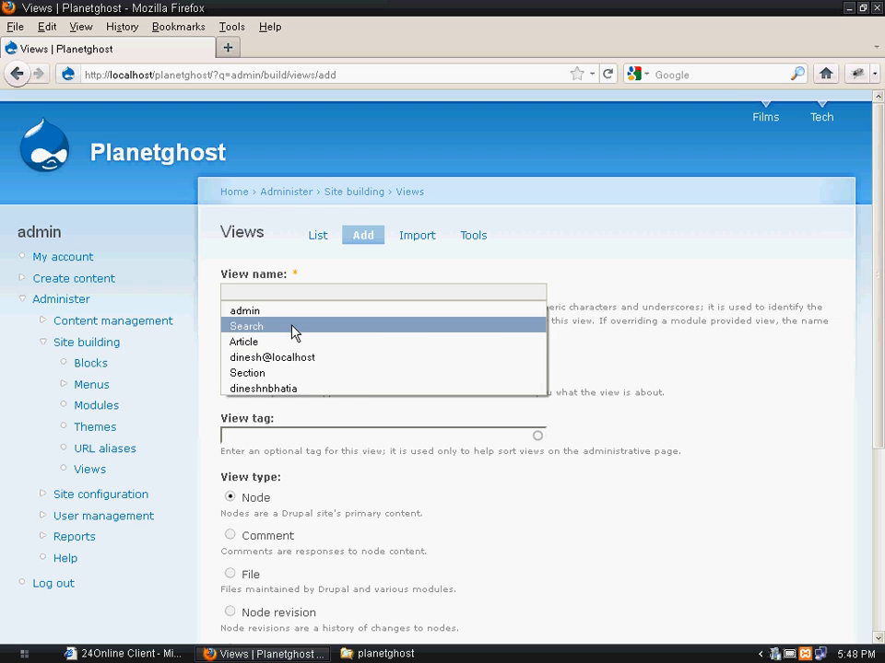
pyautogui.click(247, 325)
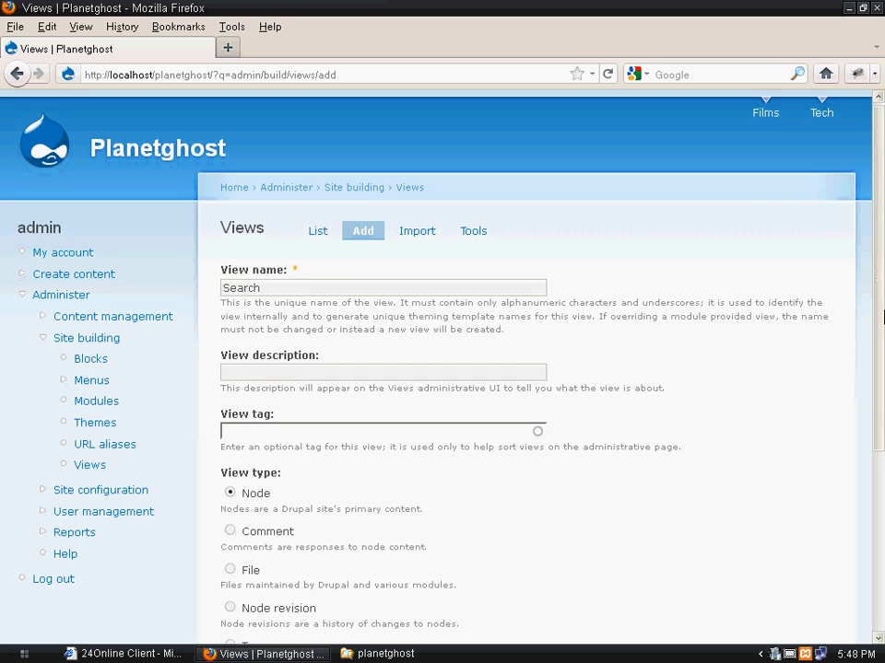
pyautogui.scroll(-3)
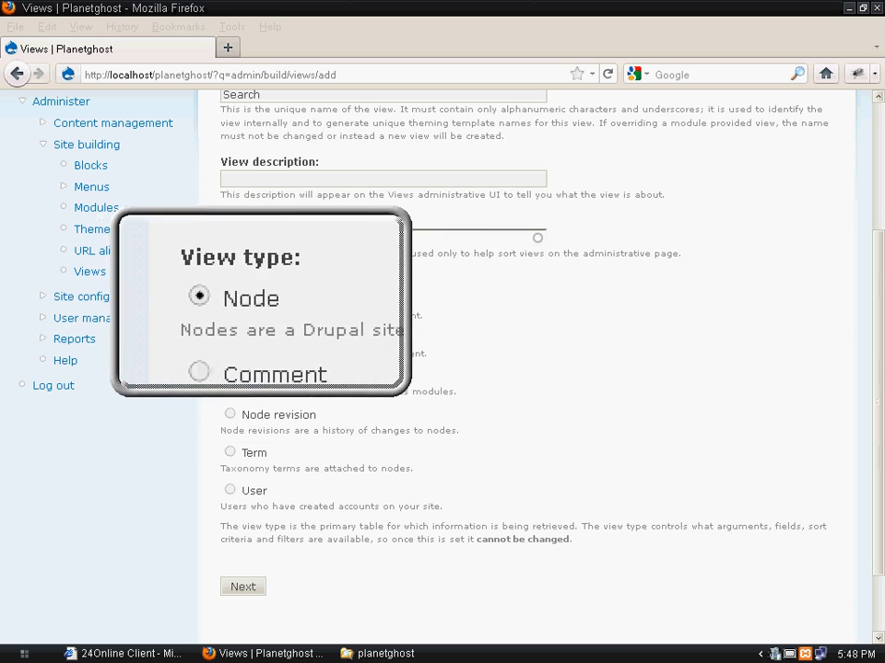
pyautogui.click(243, 586)
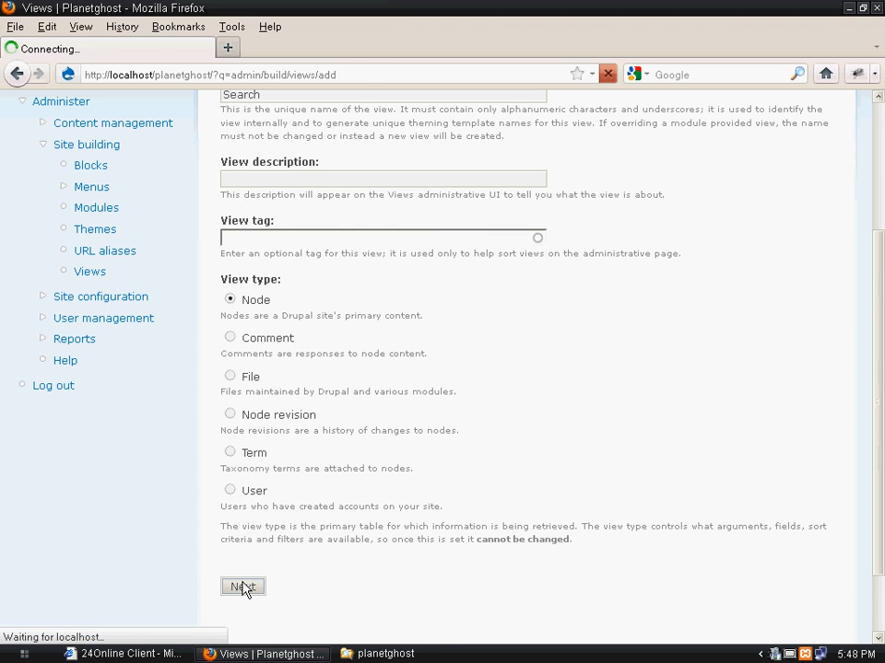
# Step: Name the page display 'Search', set the view title 'Serach' and update the default display
pyautogui.click(243, 586)
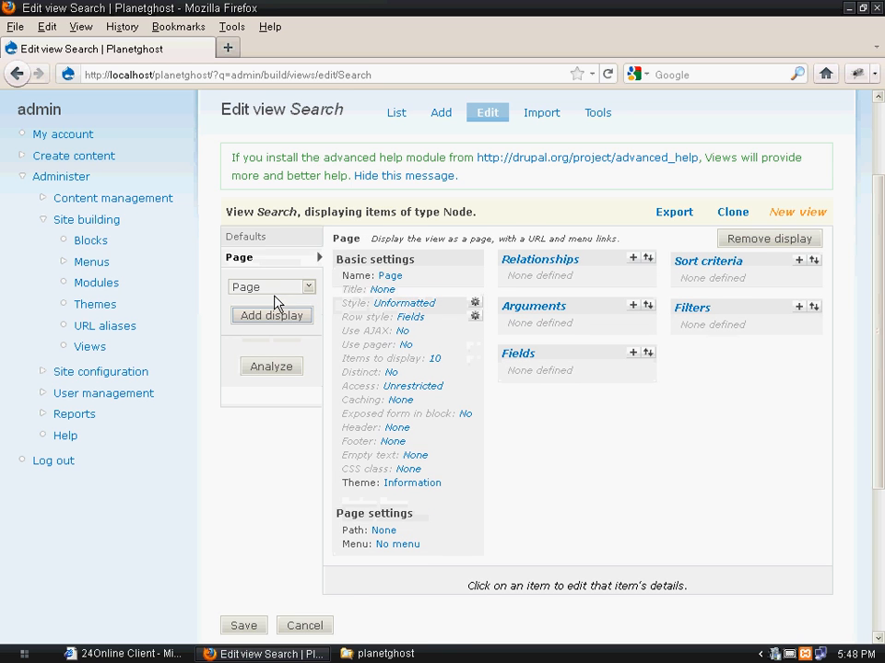
pyautogui.click(389, 276)
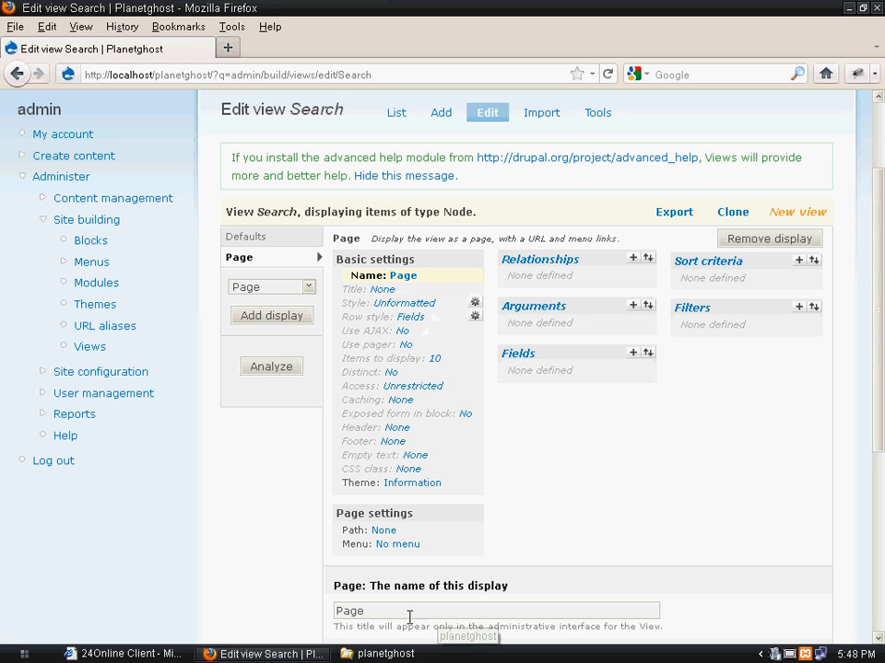
pyautogui.write('s')
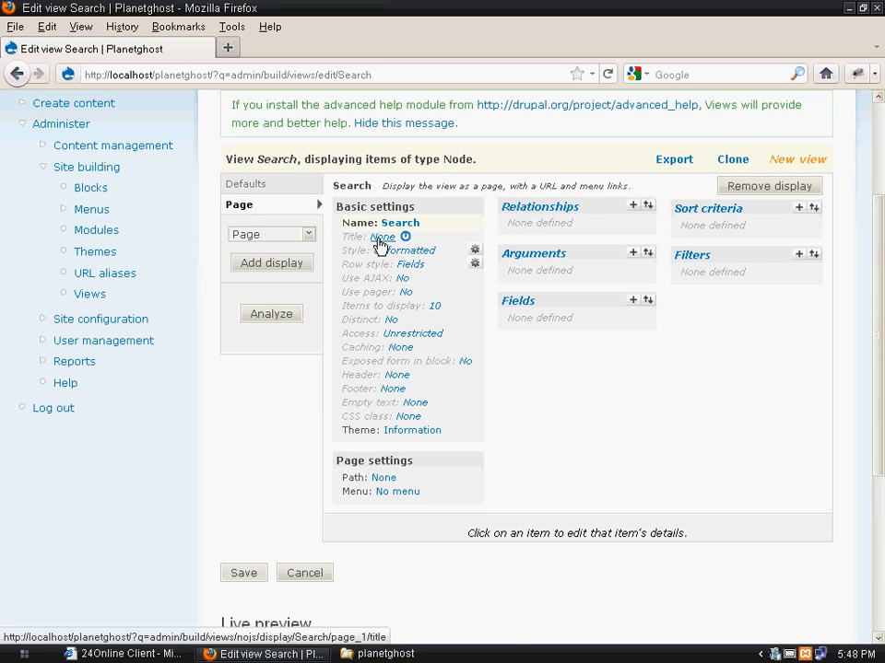
pyautogui.click(381, 236)
pyautogui.write('Serach')
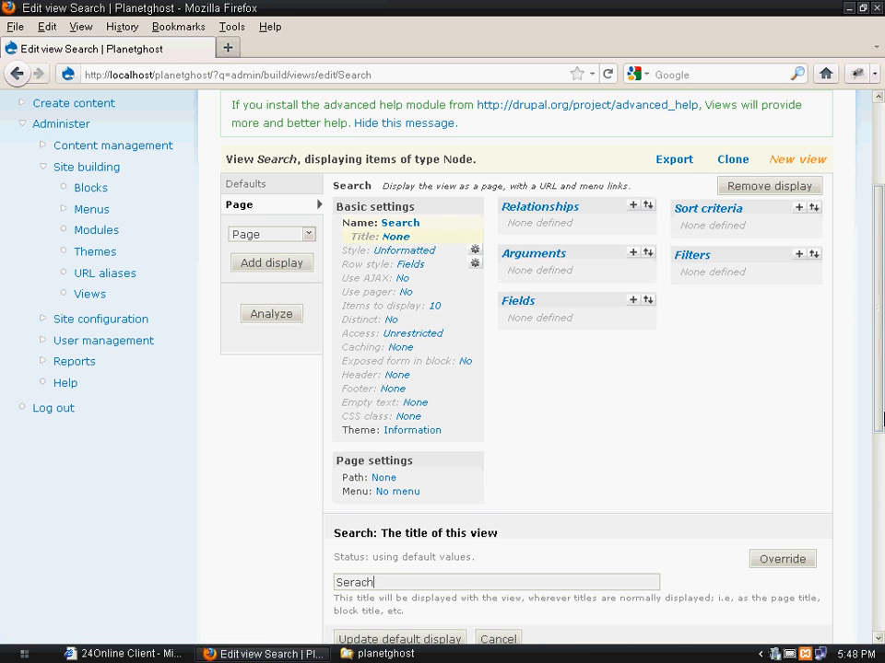
pyautogui.scroll(-3)
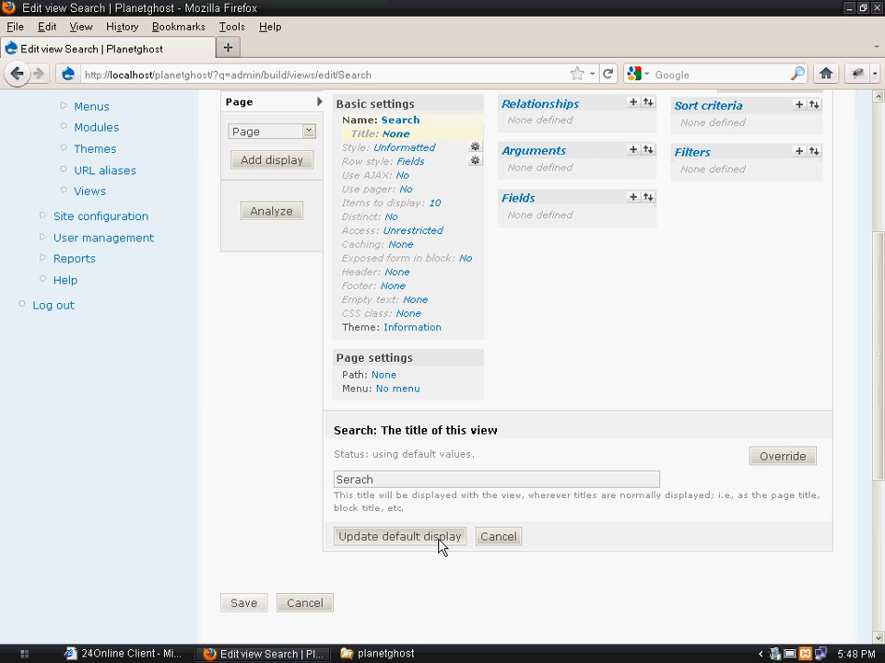
pyautogui.click(398, 536)
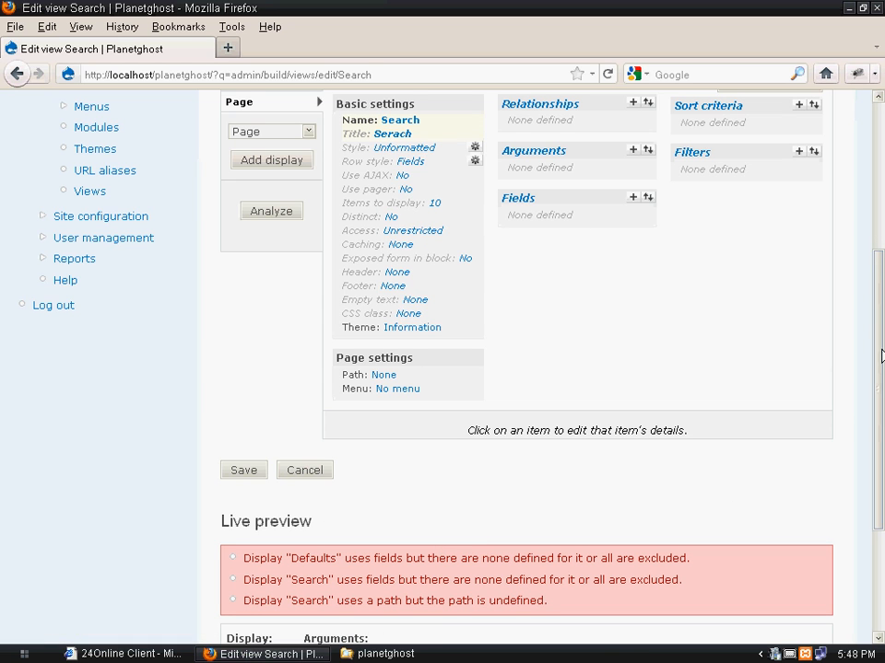
# Step: Enter 'search_view' as the page path of the view
pyautogui.click(384, 376)
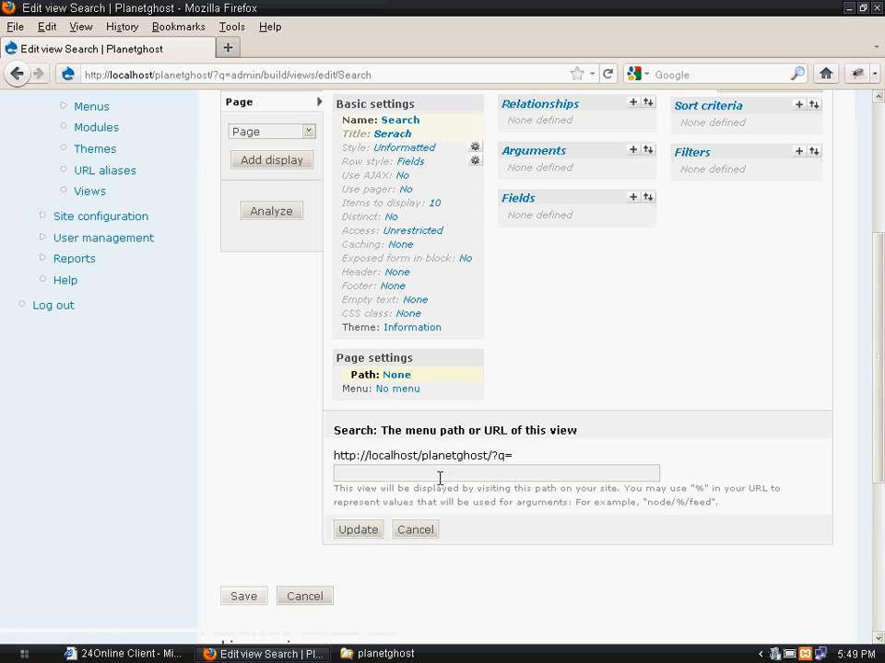
pyautogui.write('search_view')
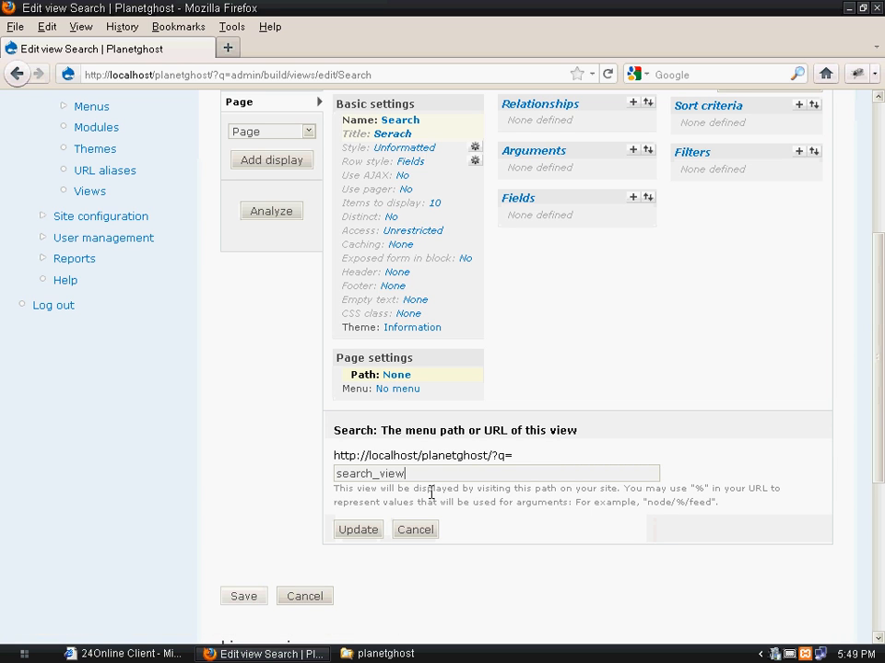
pyautogui.moveTo(361, 560)
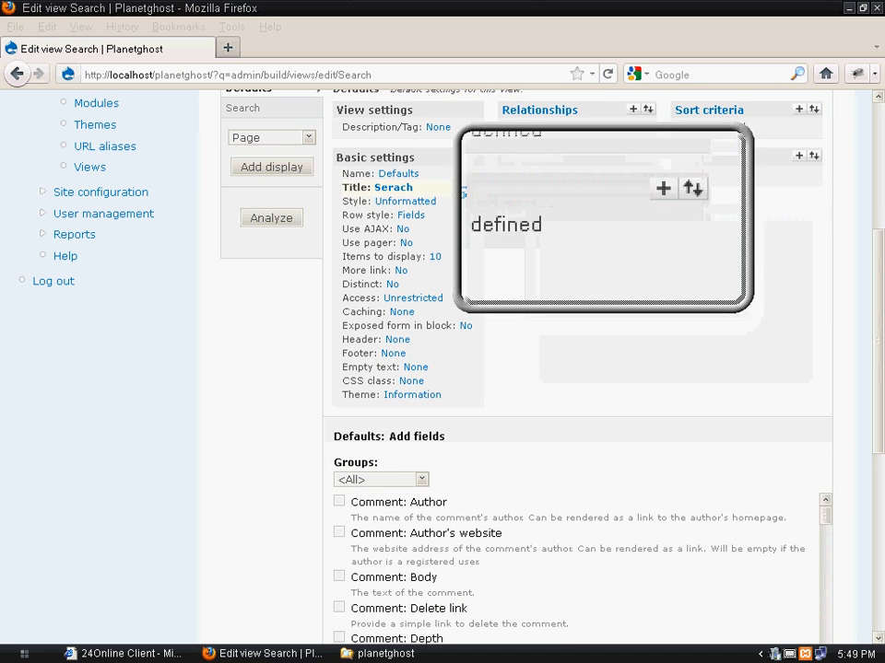
# Step: In Add fields, limit the group to Node and tick the Node: Title field
pyautogui.click(380, 480)
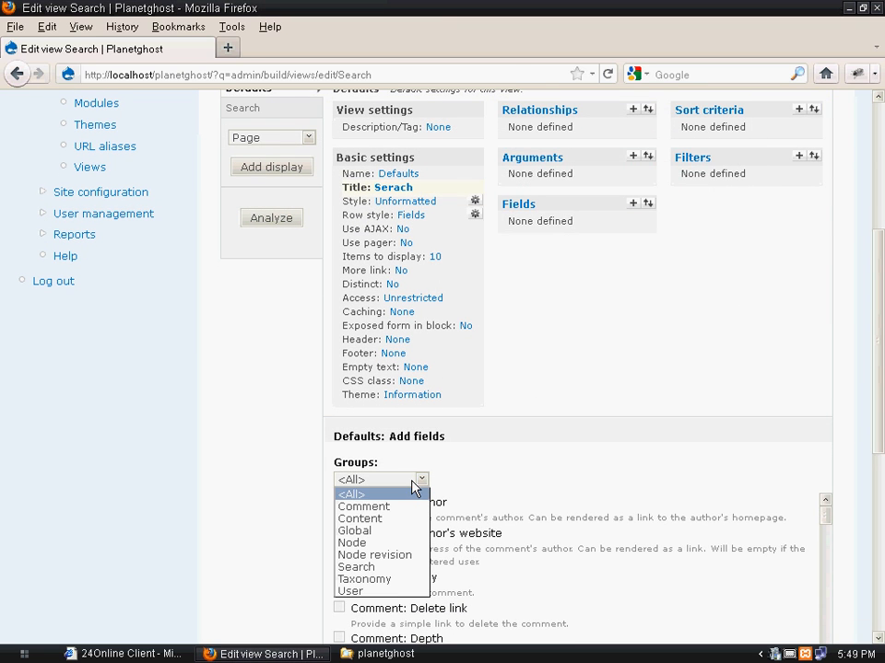
pyautogui.click(352, 542)
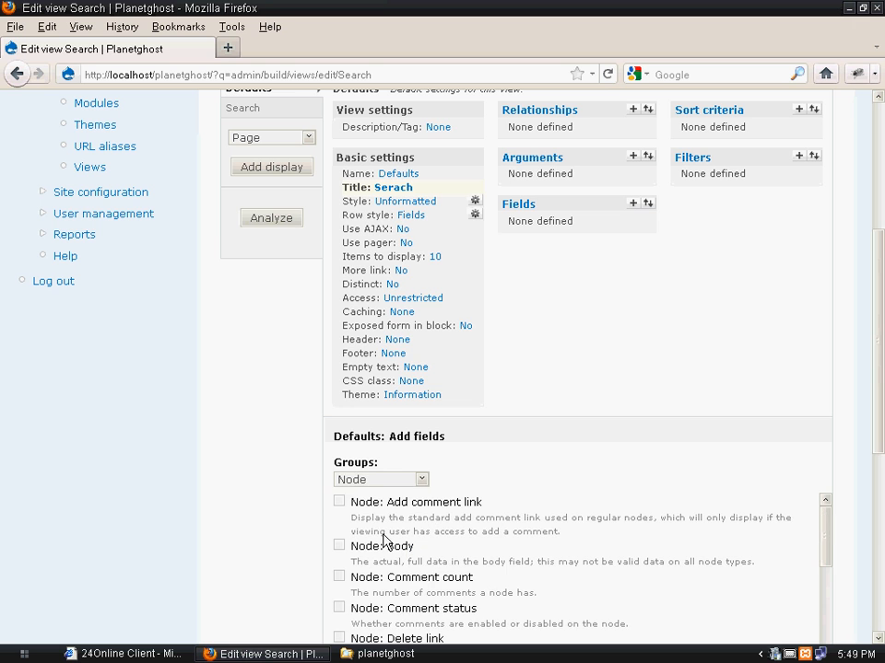
pyautogui.scroll(-3)
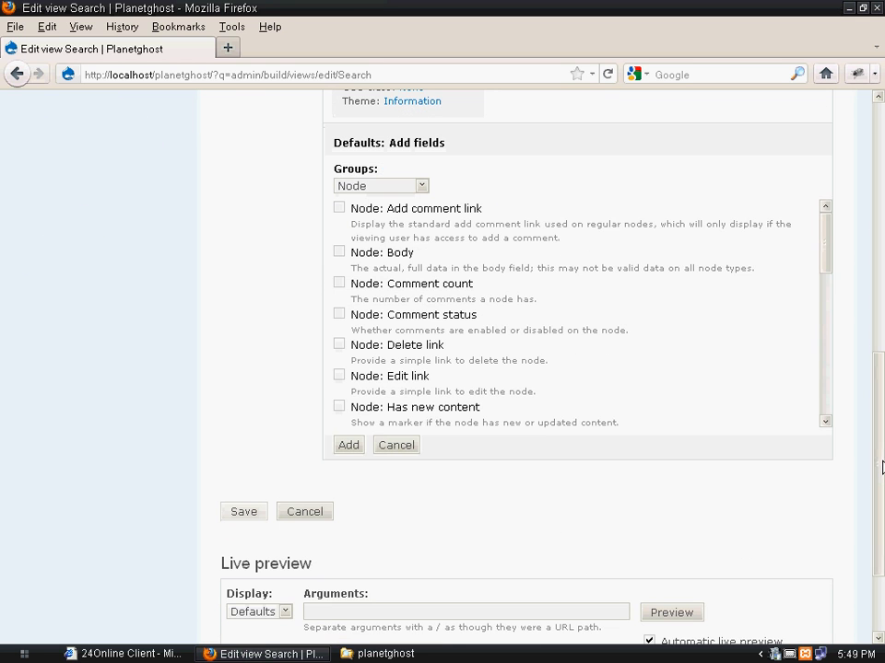
pyautogui.scroll(-3)
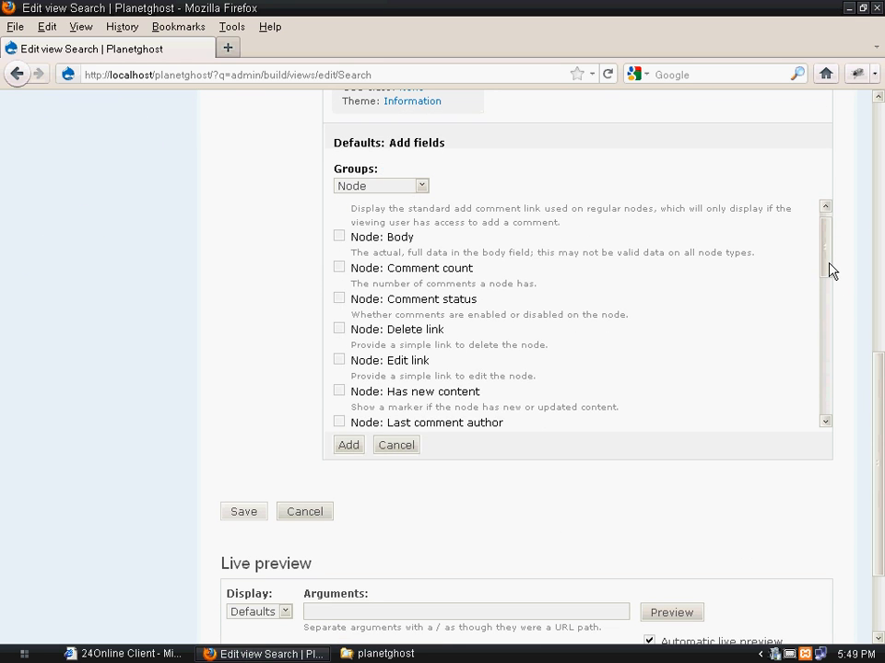
pyautogui.scroll(-3)
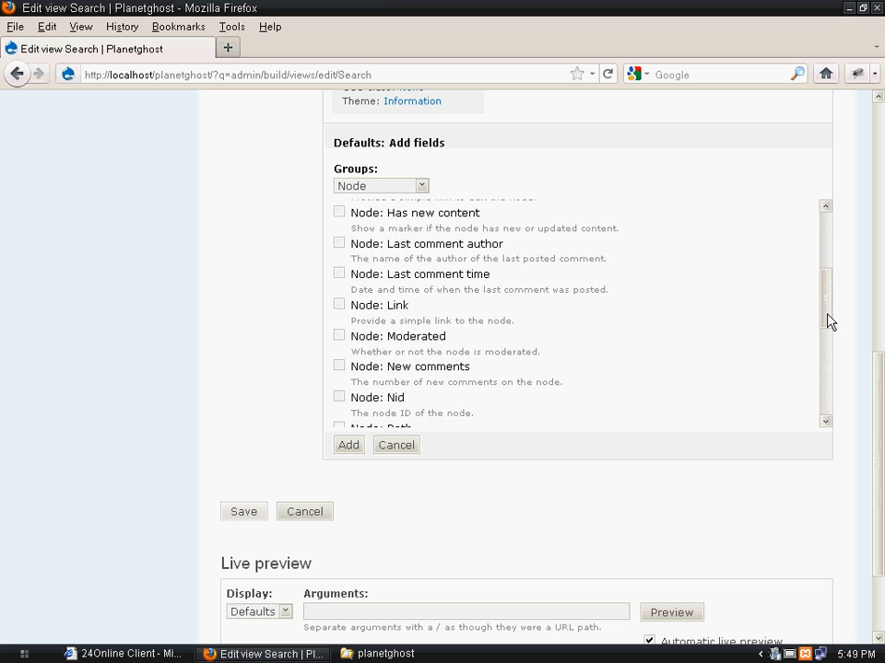
pyautogui.scroll(-3)
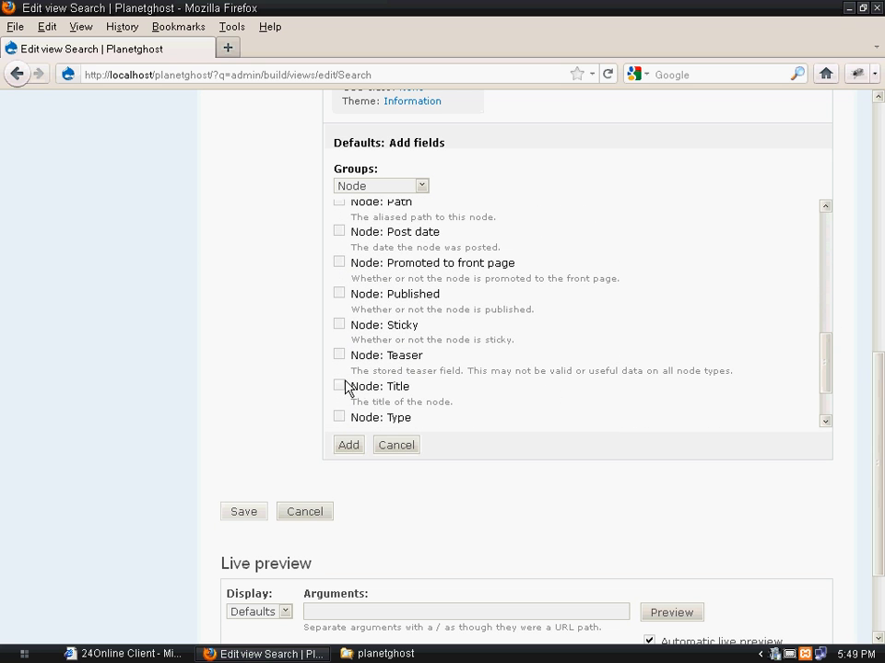
pyautogui.click(339, 385)
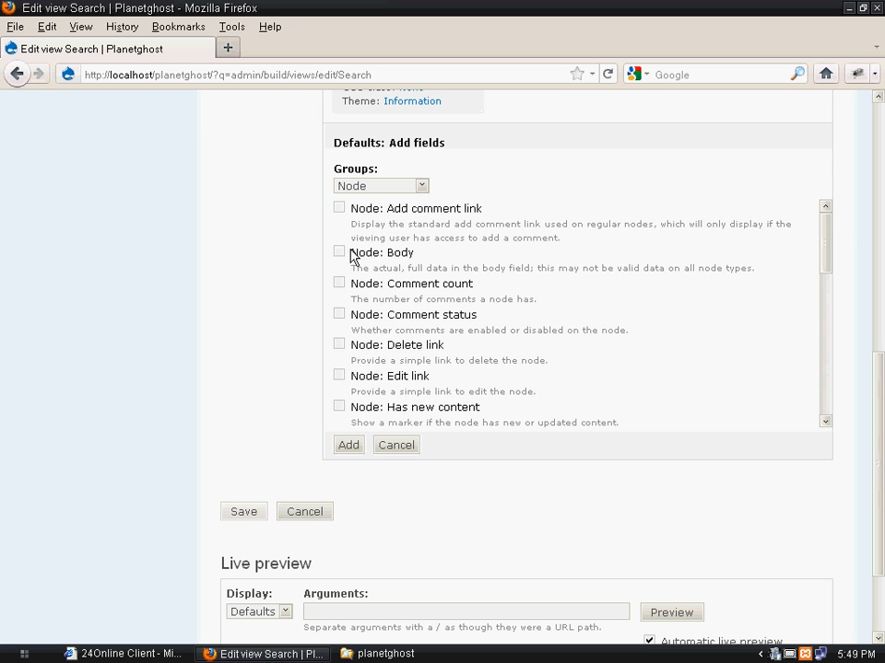
# Step: Add the Node fields, keep Body and Title default settings with Update, and save the view
pyautogui.click(381, 251)
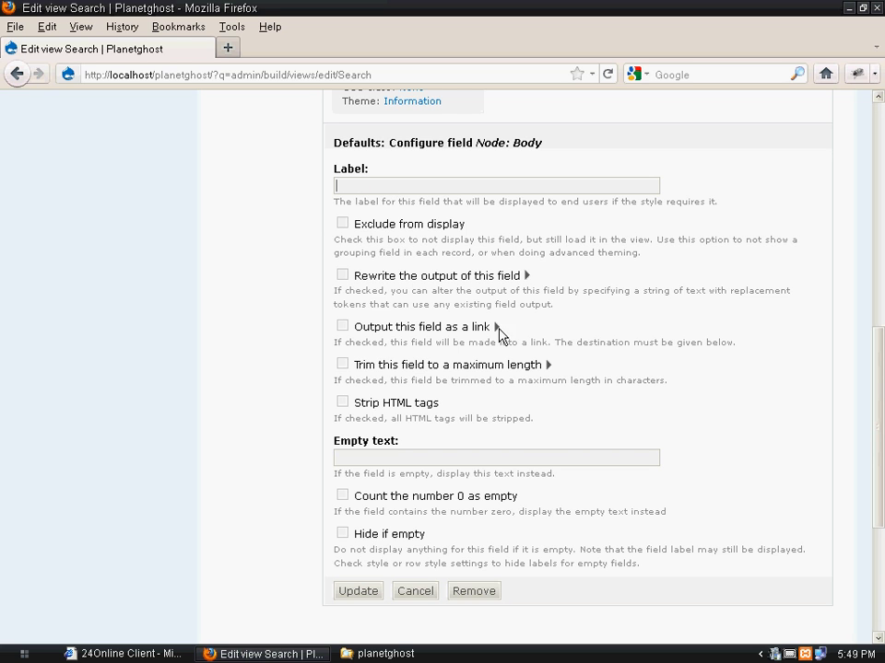
pyautogui.click(343, 365)
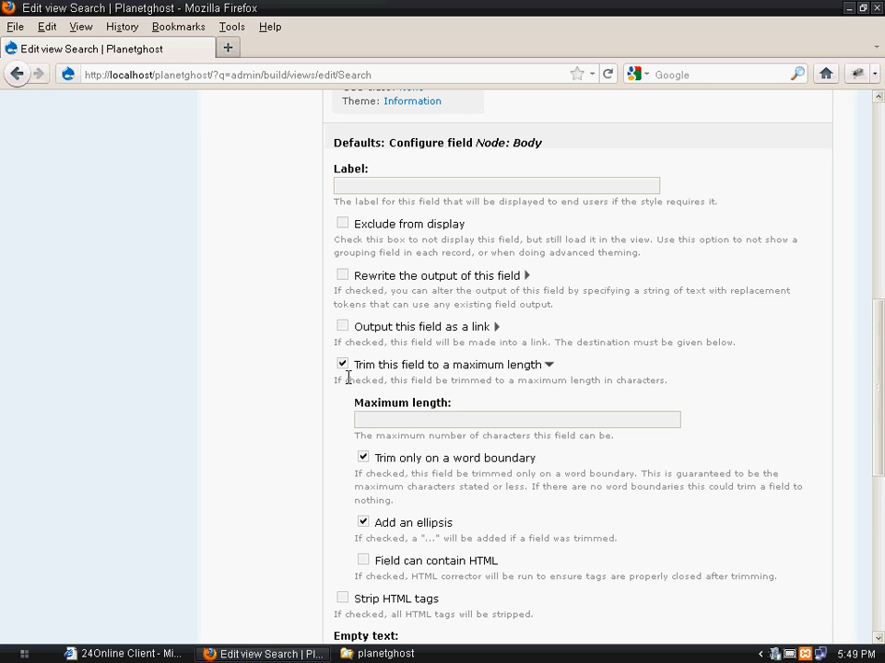
pyautogui.click(516, 420)
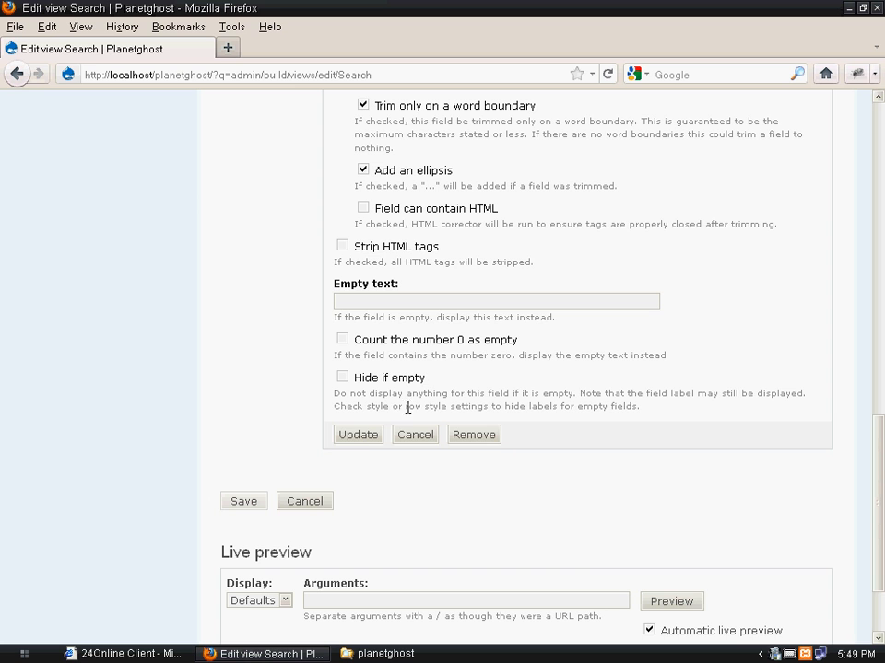
pyautogui.scroll(-3)
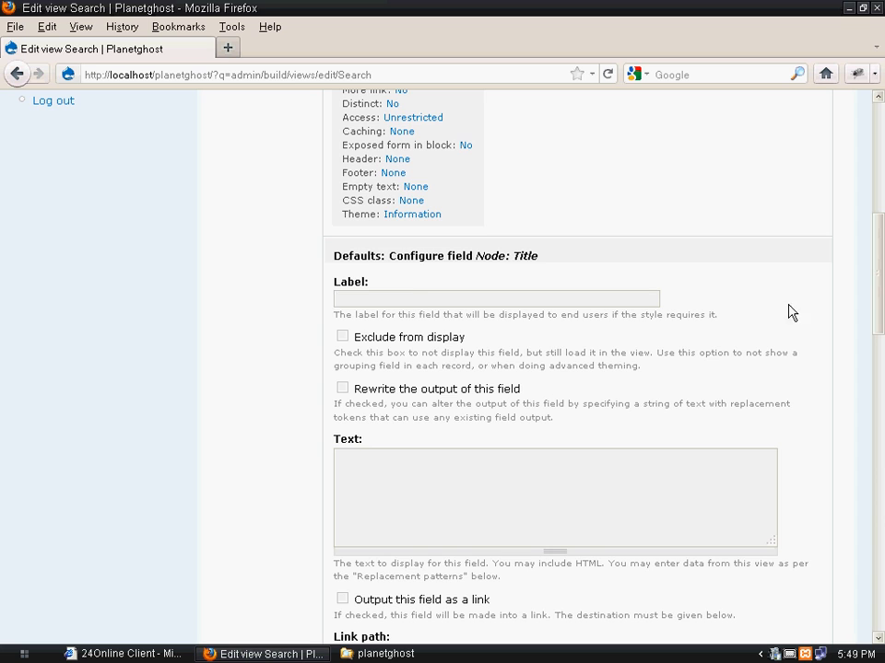
pyautogui.scroll(-3)
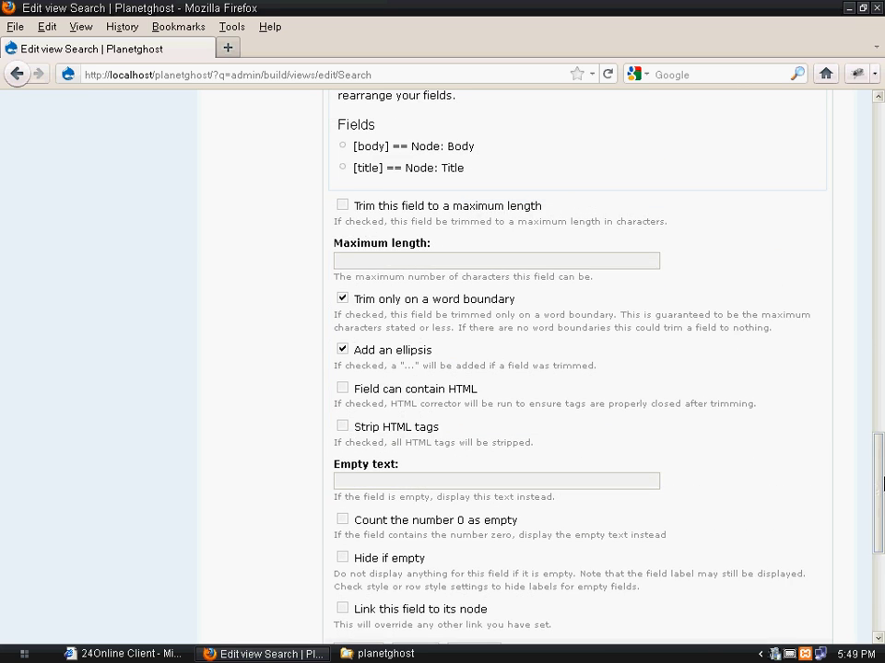
pyautogui.scroll(-3)
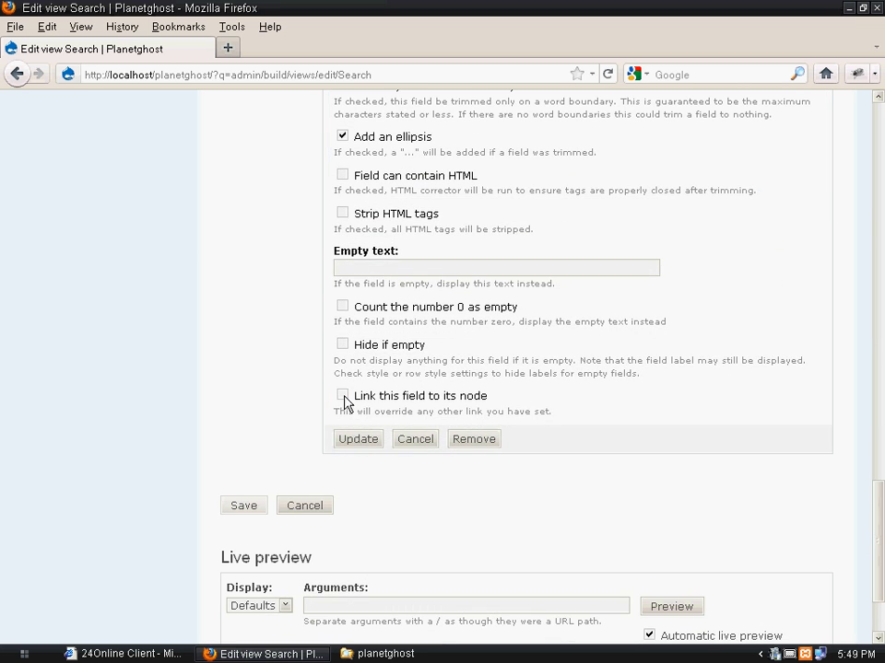
pyautogui.click(414, 439)
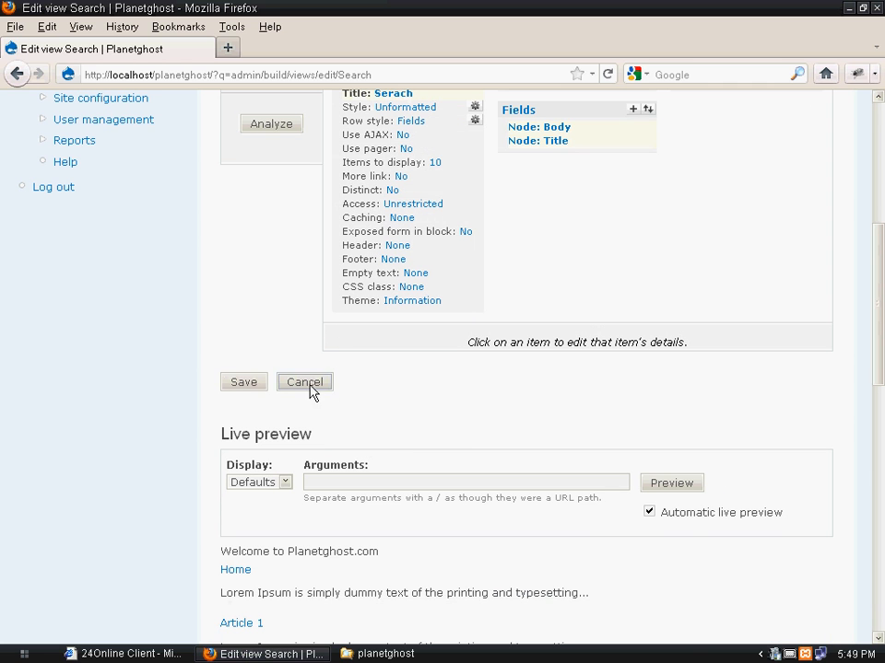
pyautogui.click(243, 382)
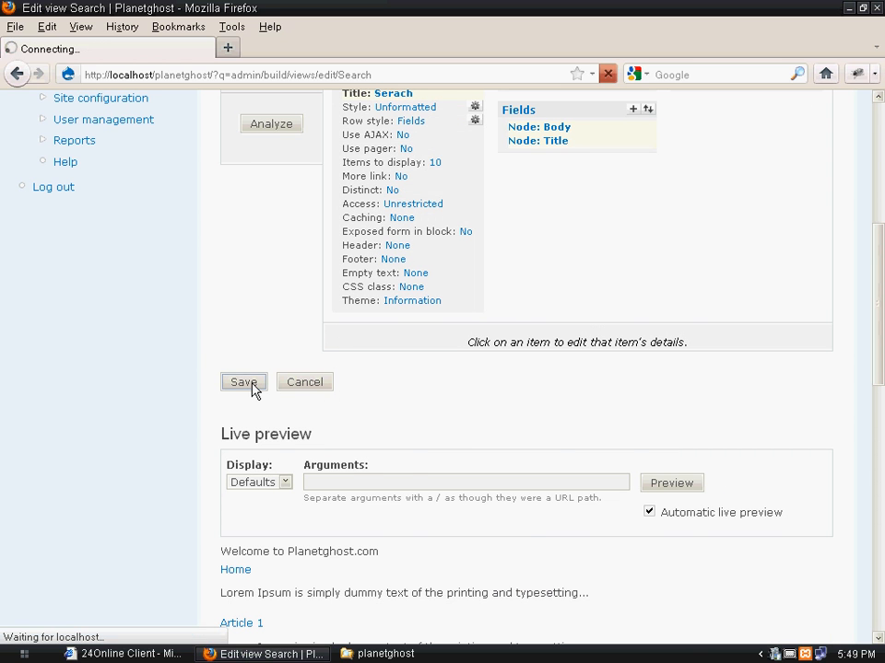
# Step: Add a Node: Type filter from the Node group restricting results to Article
pyautogui.click(244, 382)
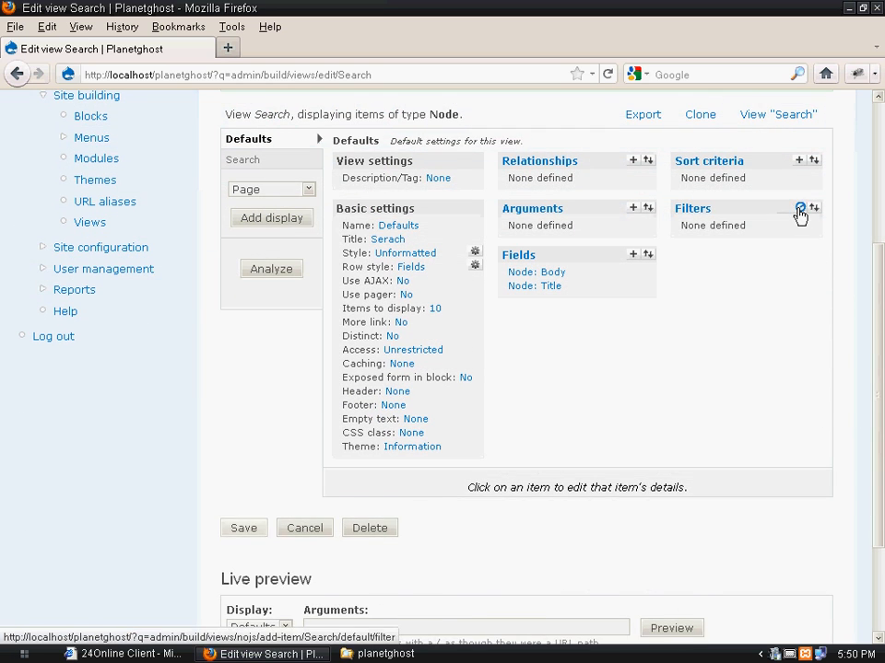
pyautogui.click(800, 210)
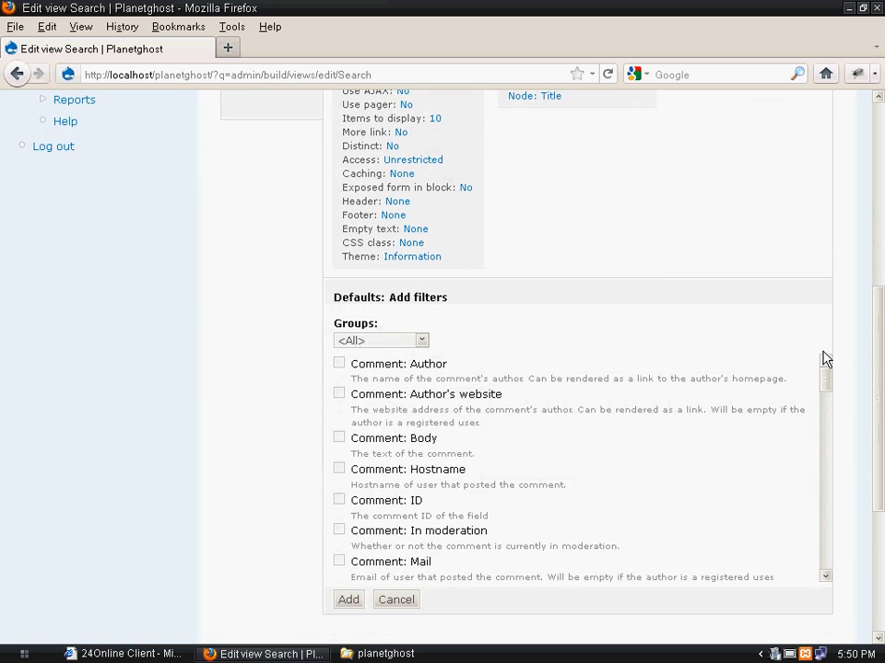
pyautogui.click(379, 340)
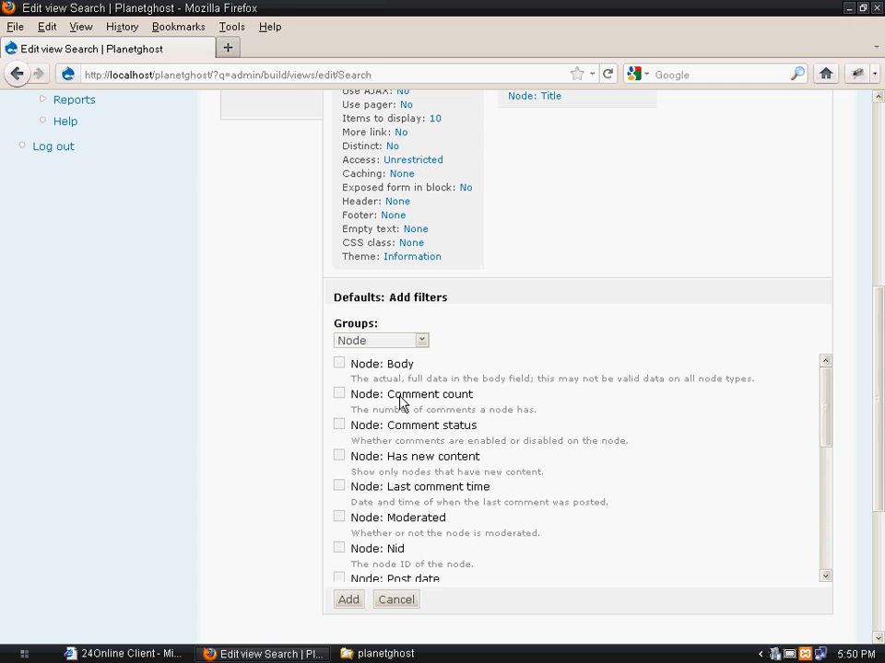
pyautogui.scroll(-3)
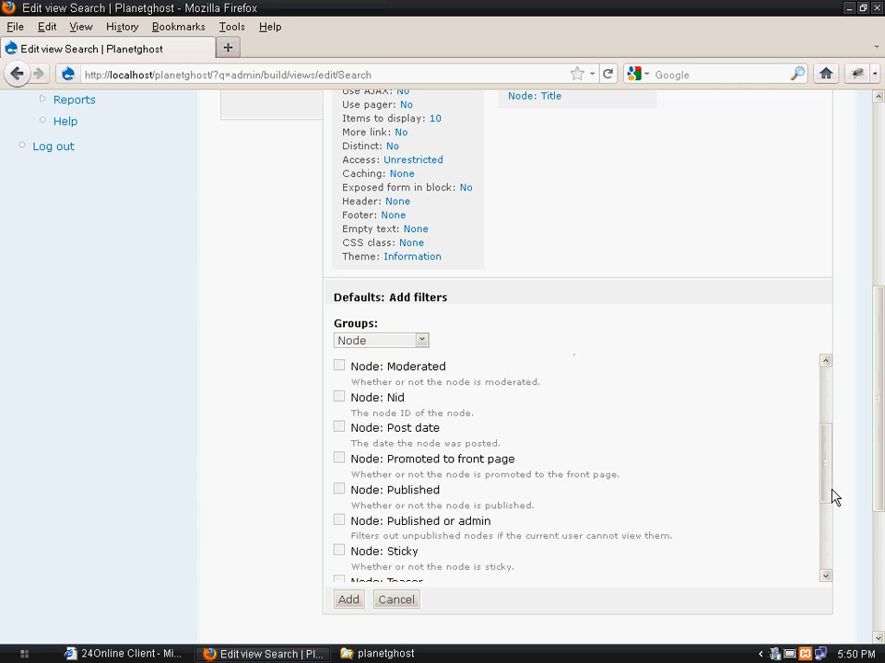
pyautogui.scroll(-3)
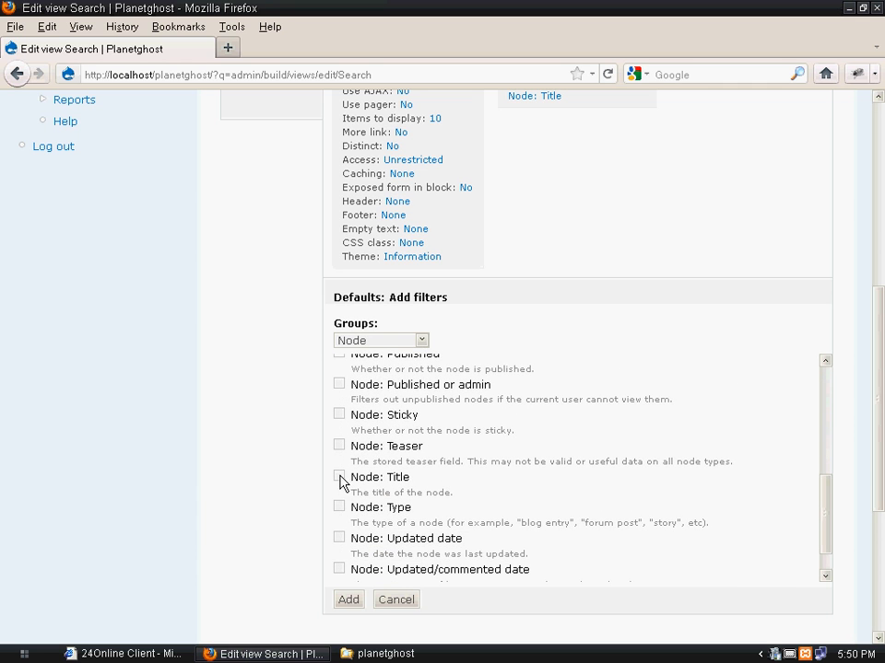
pyautogui.click(339, 475)
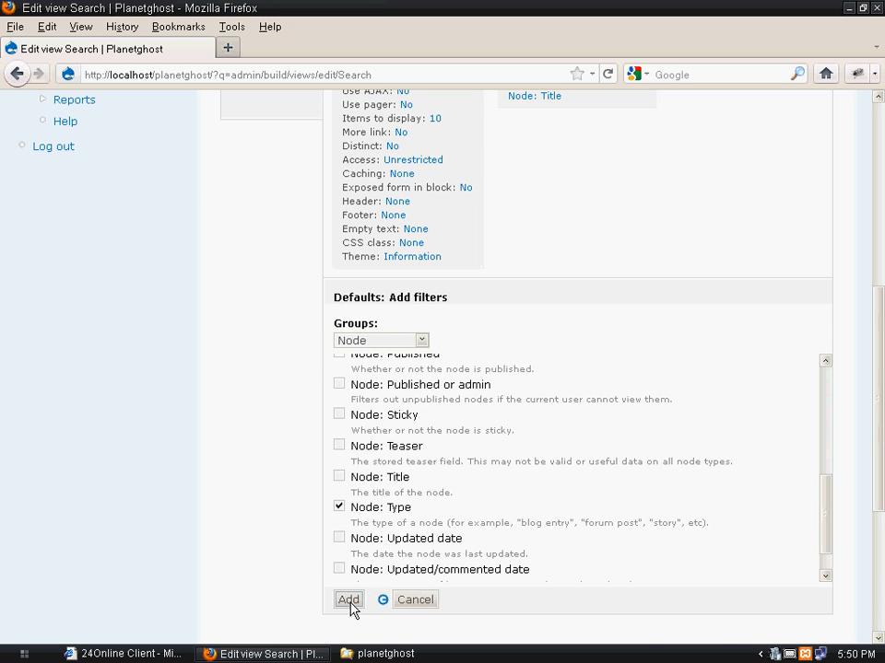
pyautogui.click(348, 601)
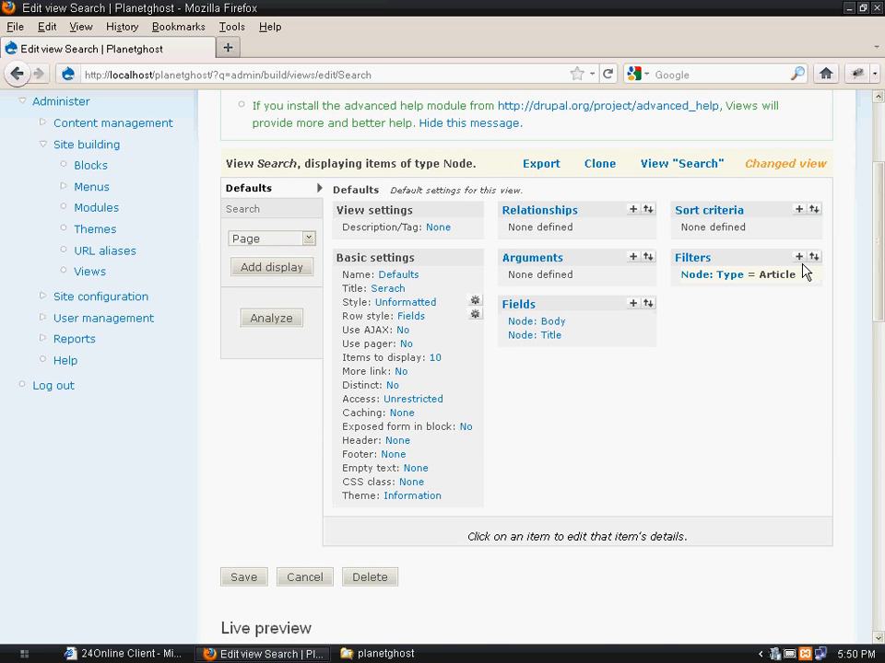
pyautogui.moveTo(799, 265)
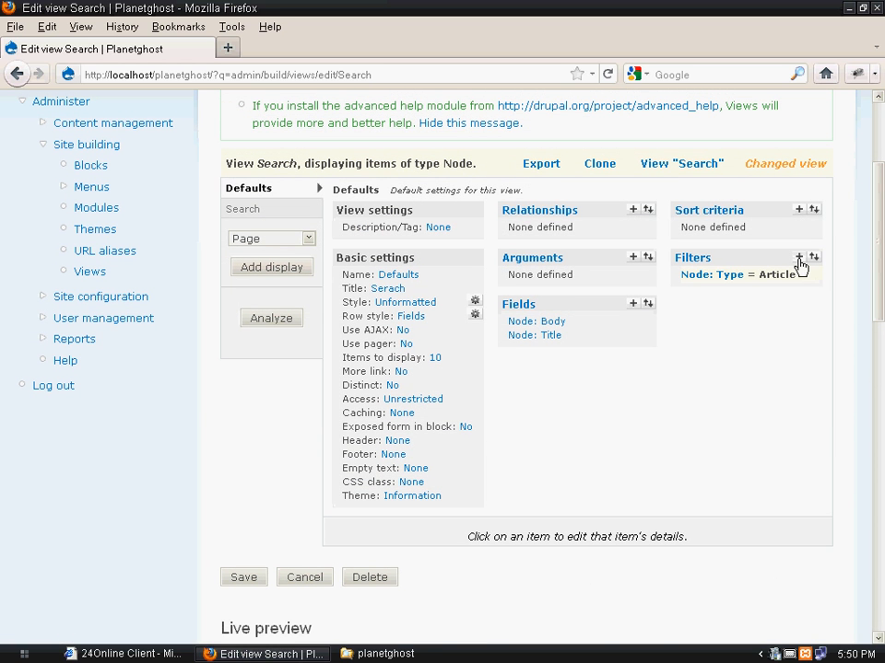
# Step: Add a second filter from the Node group, choosing Node: Title
pyautogui.click(799, 260)
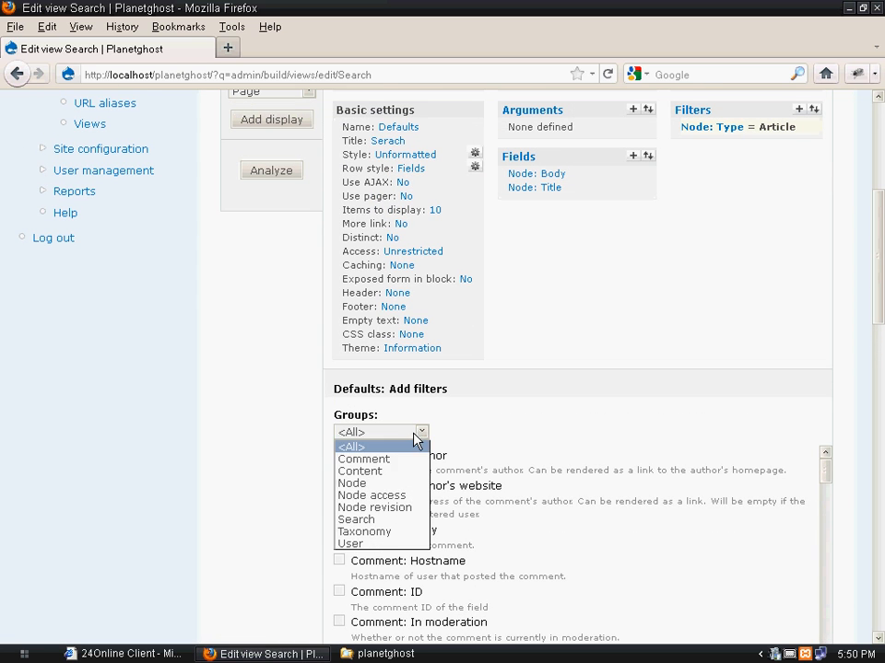
pyautogui.click(350, 483)
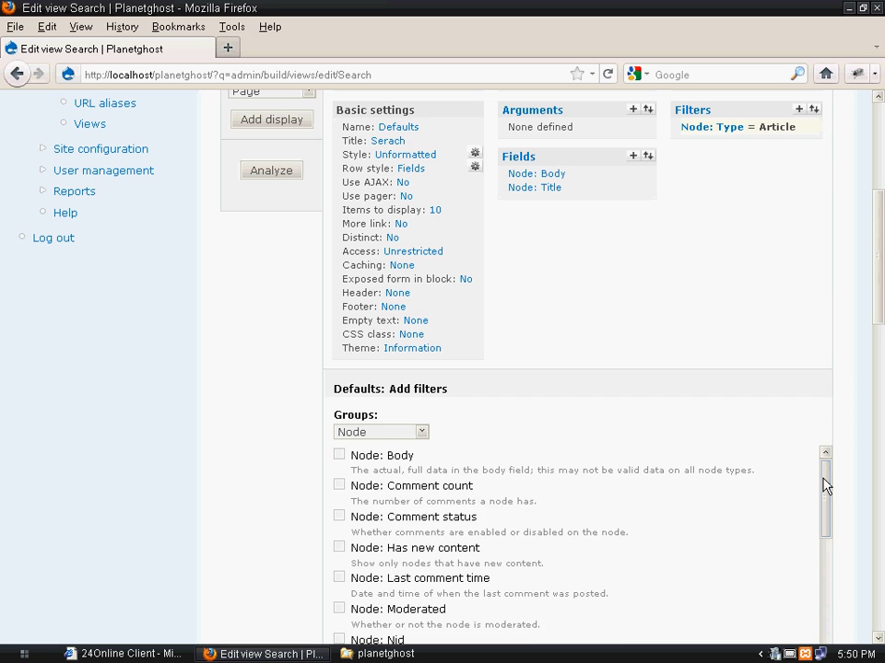
pyautogui.scroll(-3)
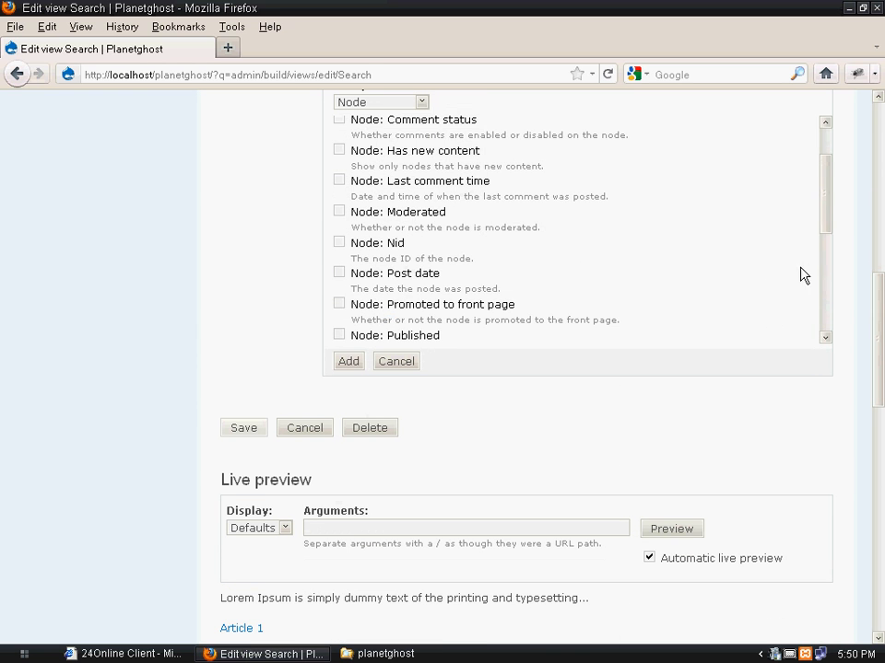
pyautogui.scroll(-3)
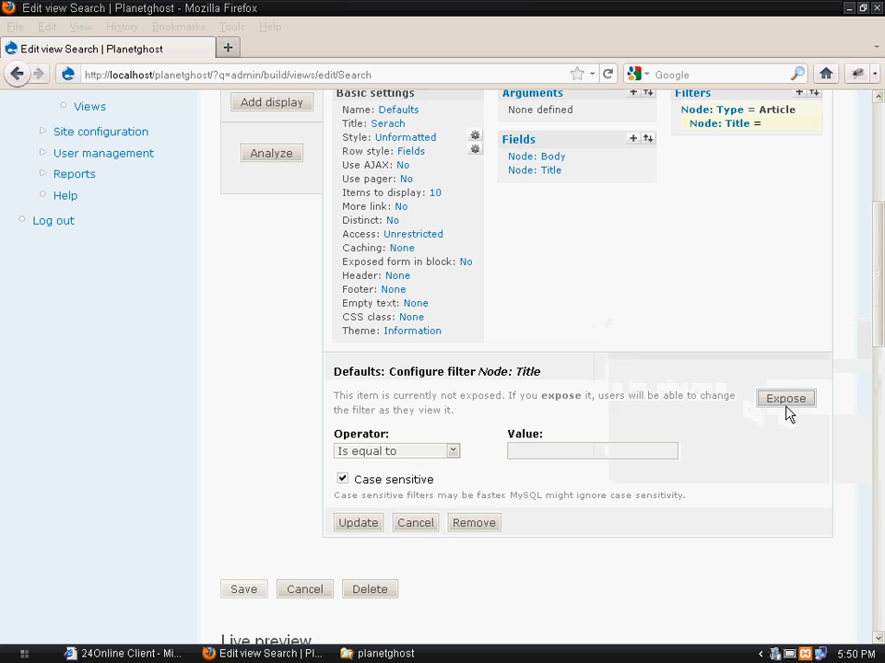
pyautogui.click(592, 450)
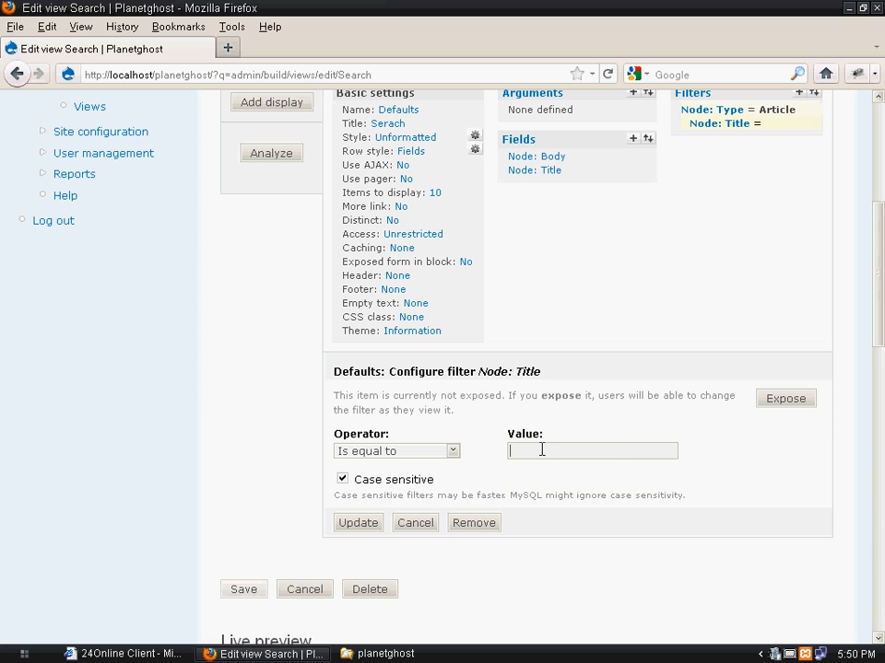
pyautogui.moveTo(615, 435)
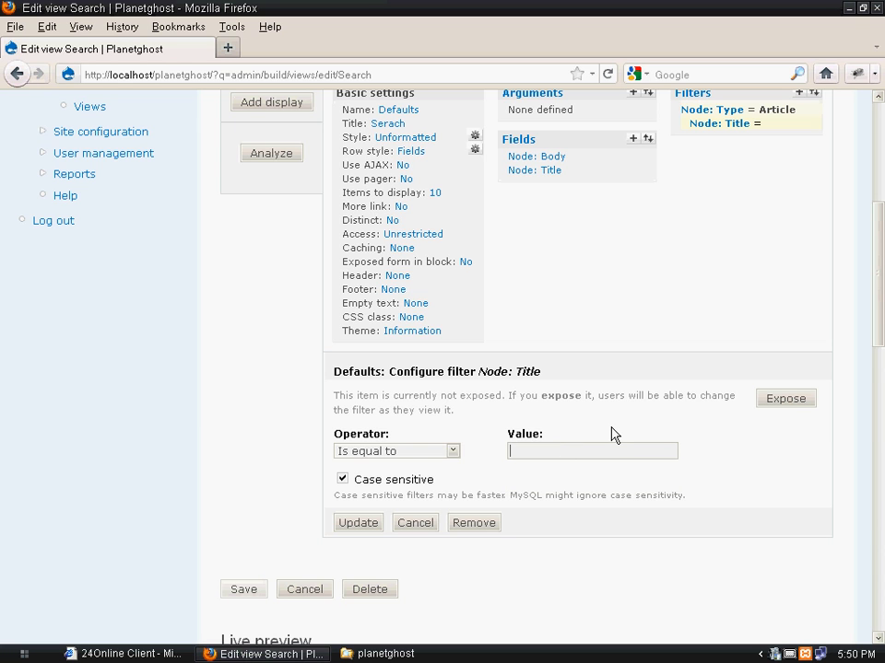
pyautogui.click(593, 449)
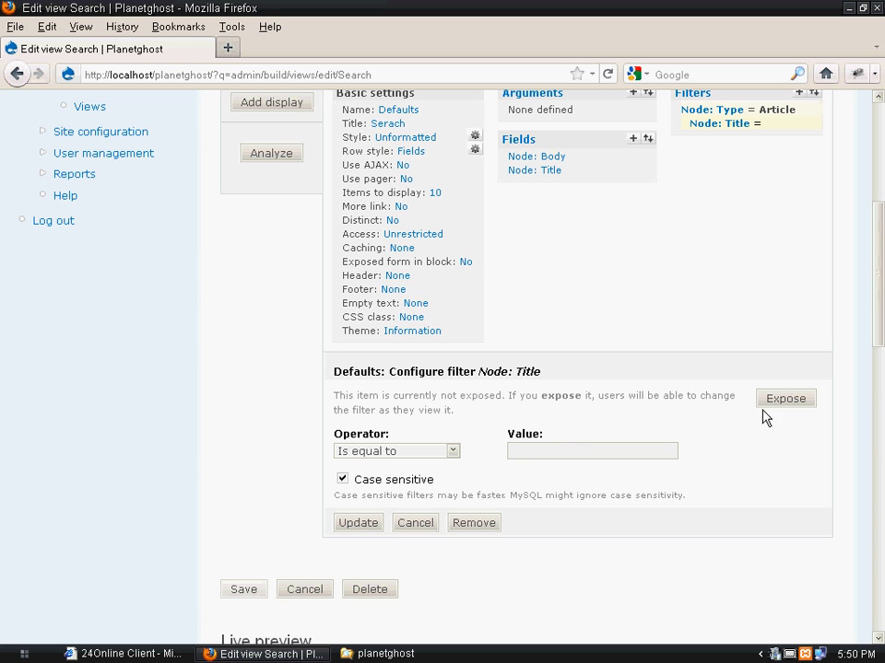
pyautogui.moveTo(785, 402)
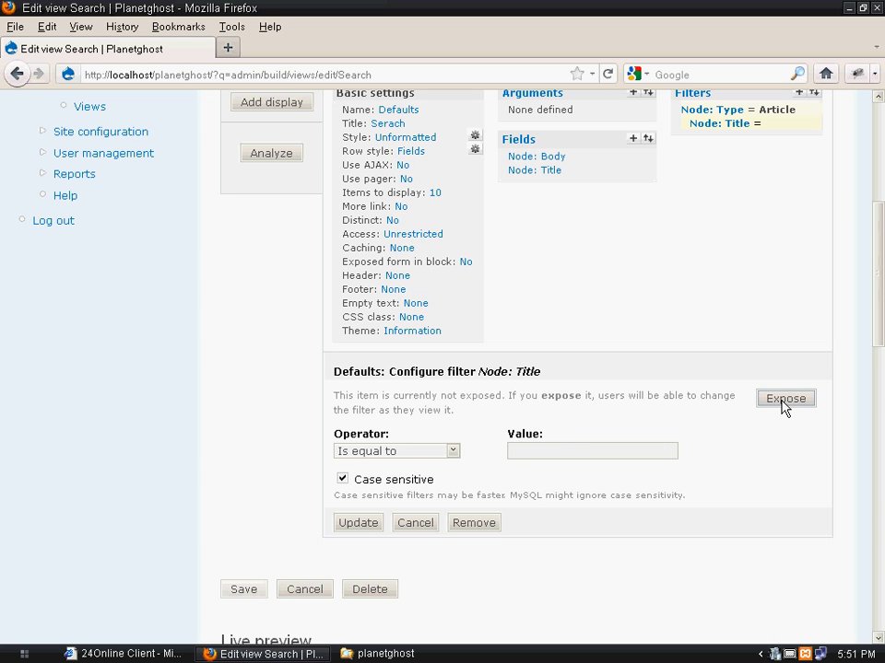
# Step: Expose the Node: Title filter to visitors and update its settings
pyautogui.click(785, 398)
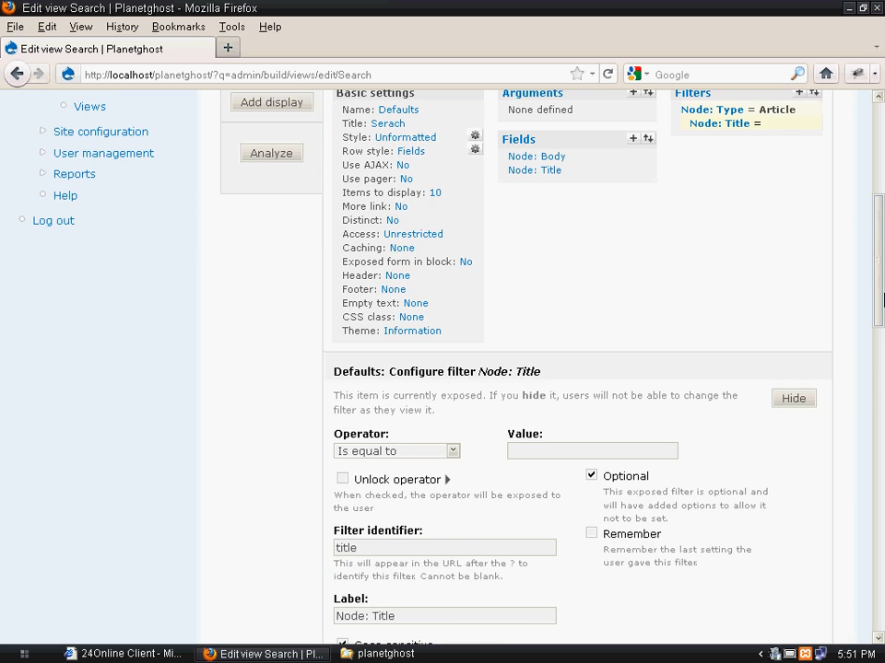
pyautogui.scroll(-3)
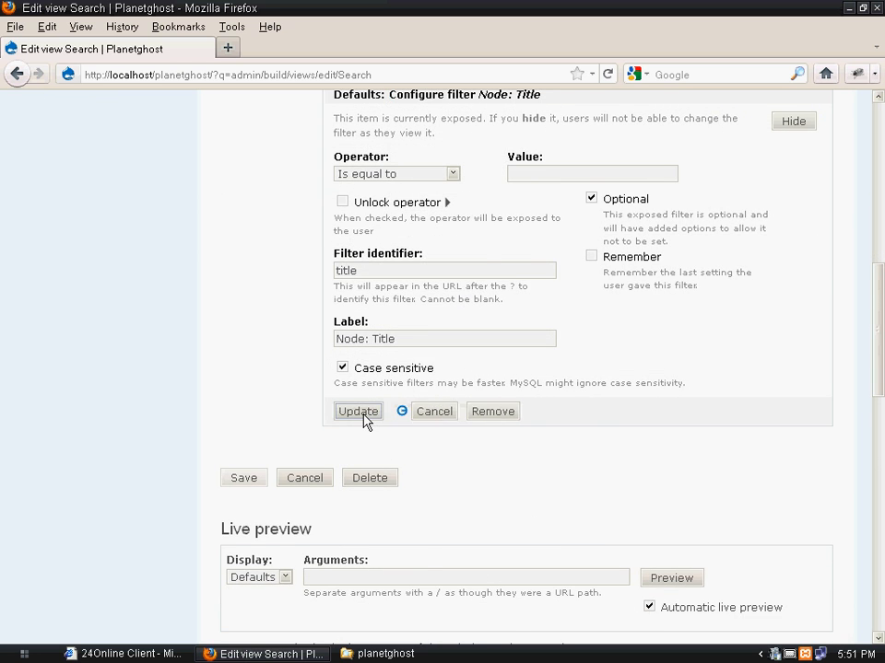
pyautogui.click(358, 411)
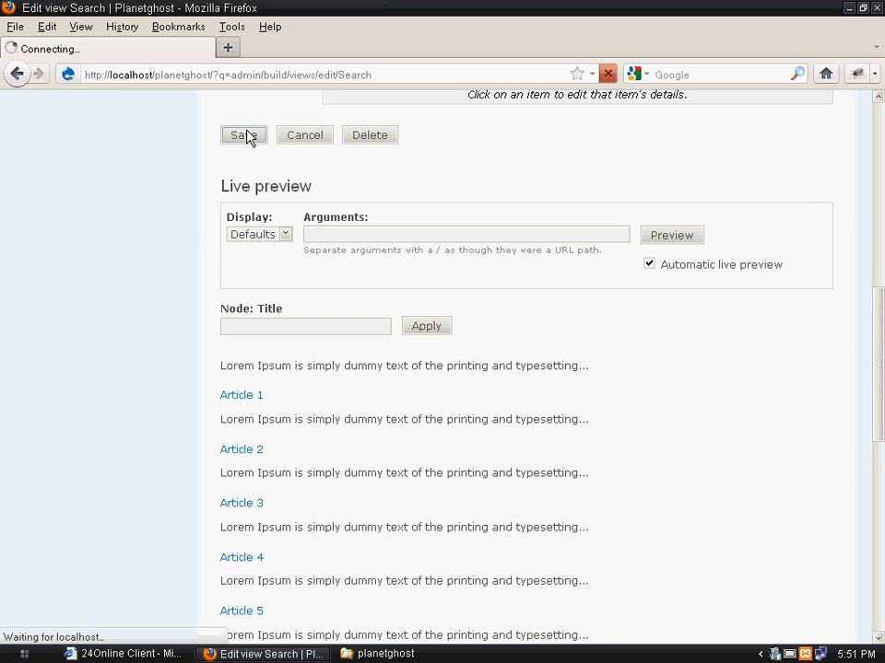
# Step: Save the view with both filters and visit the site's Search page showing the Node: Title box
pyautogui.click(243, 135)
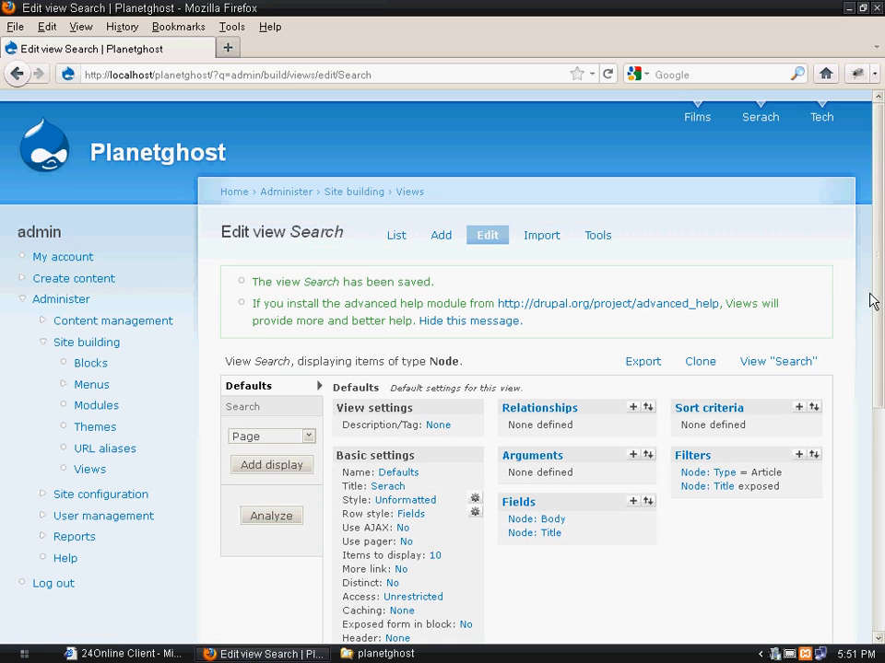
pyautogui.moveTo(647, 284)
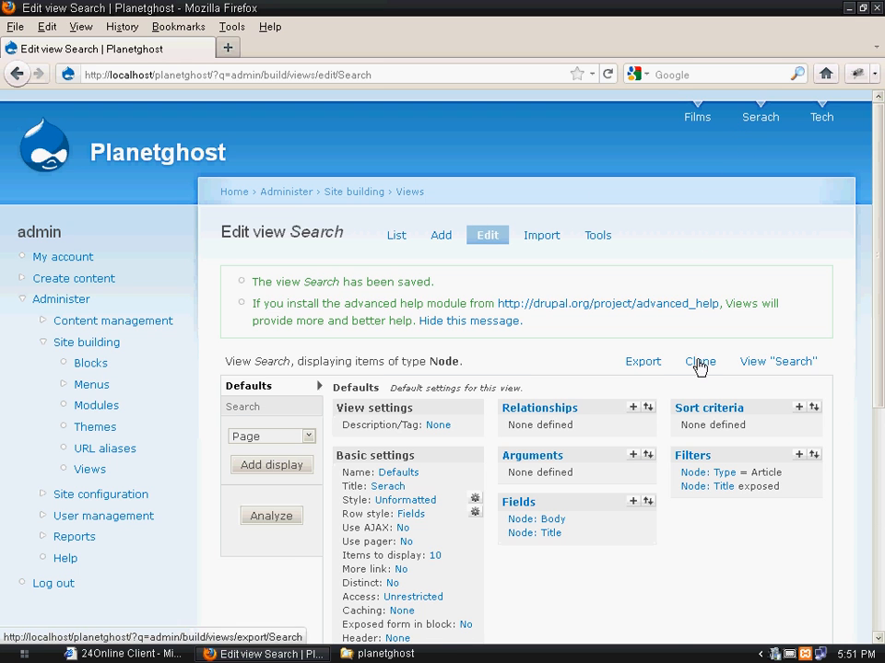
pyautogui.scroll(-3)
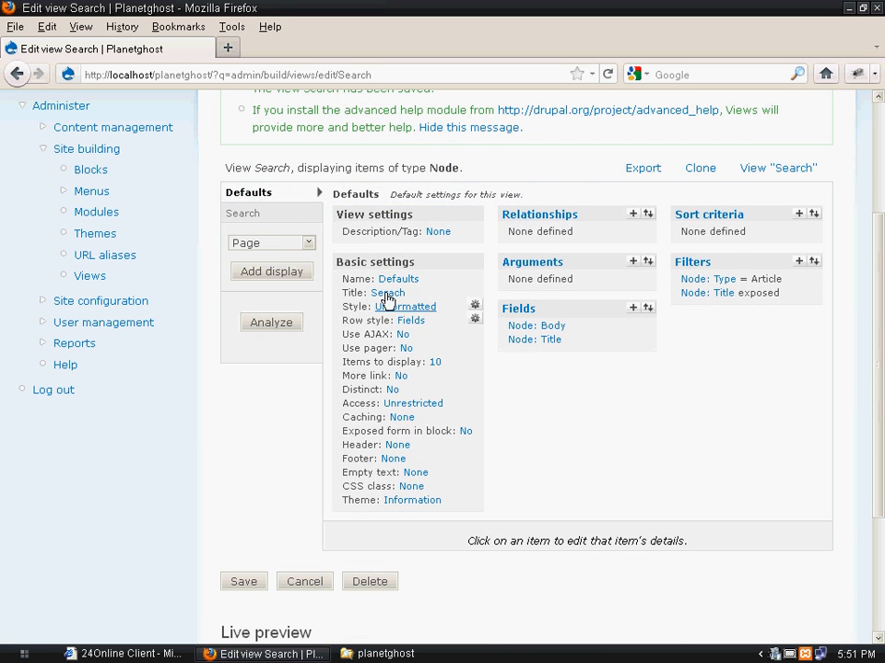
pyautogui.click(243, 213)
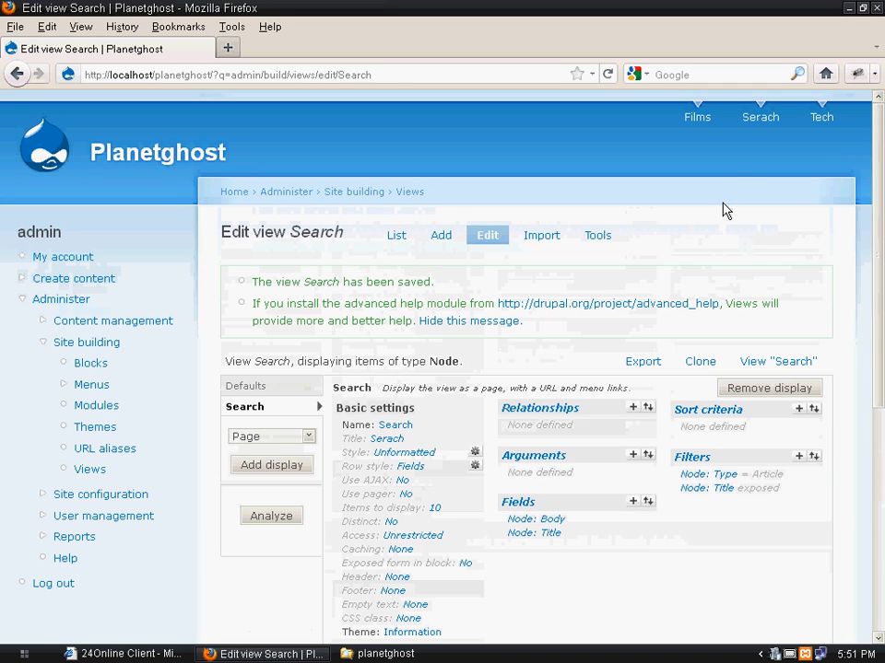
pyautogui.click(759, 118)
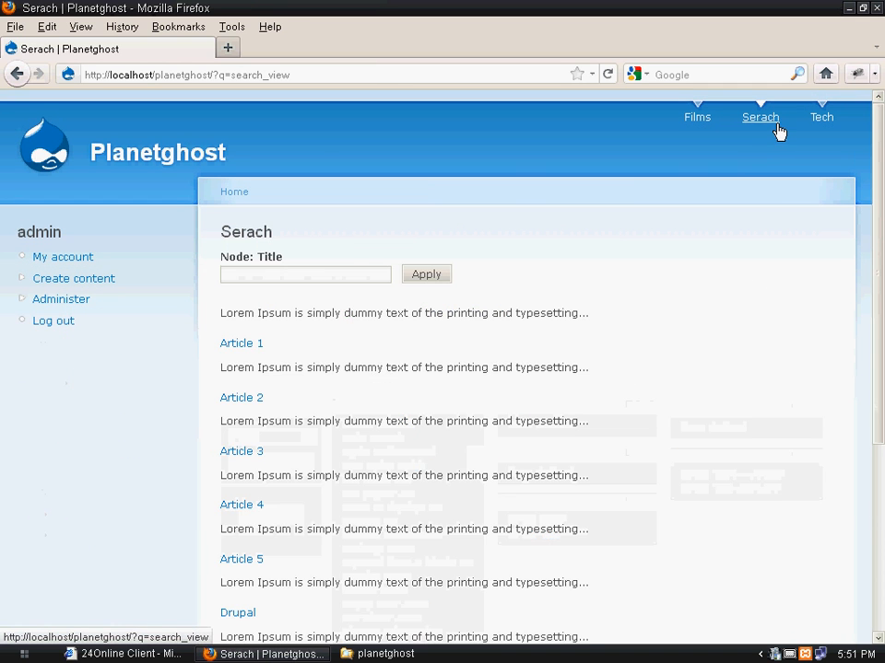
# Step: Search for 'Led zepplin' via the title autocomplete and apply, leaving one result
pyautogui.click(306, 275)
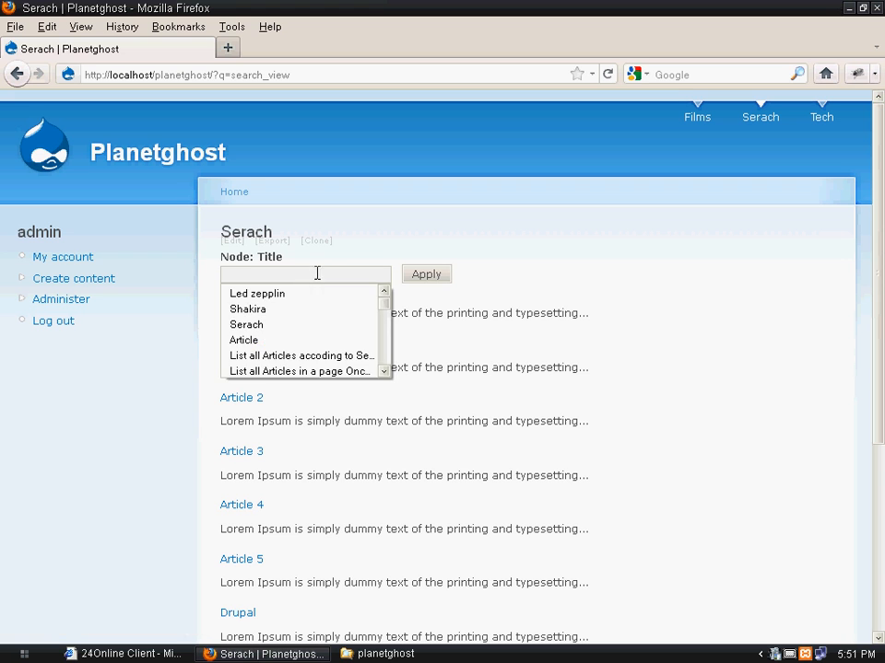
pyautogui.scroll(-3)
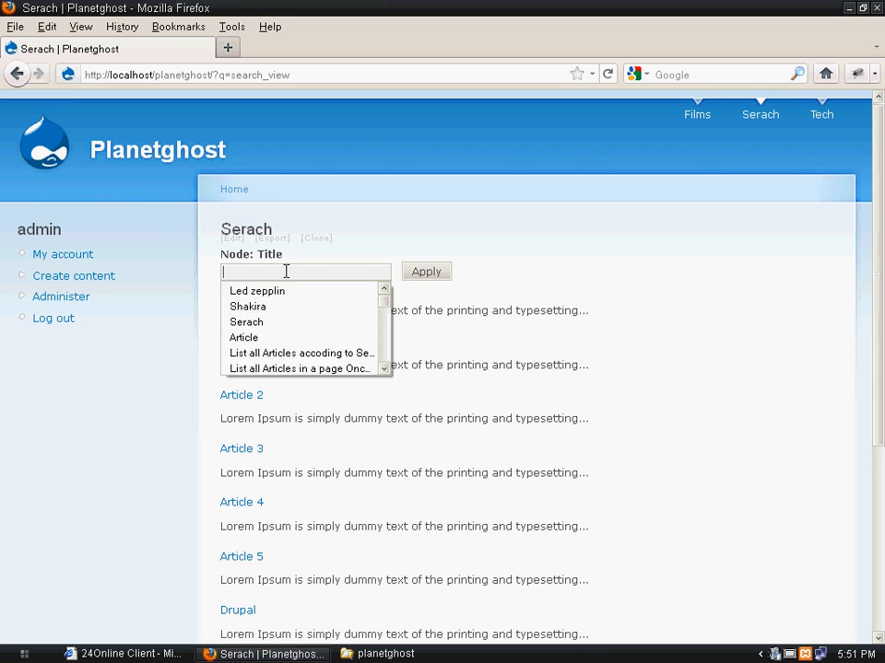
pyautogui.click(256, 291)
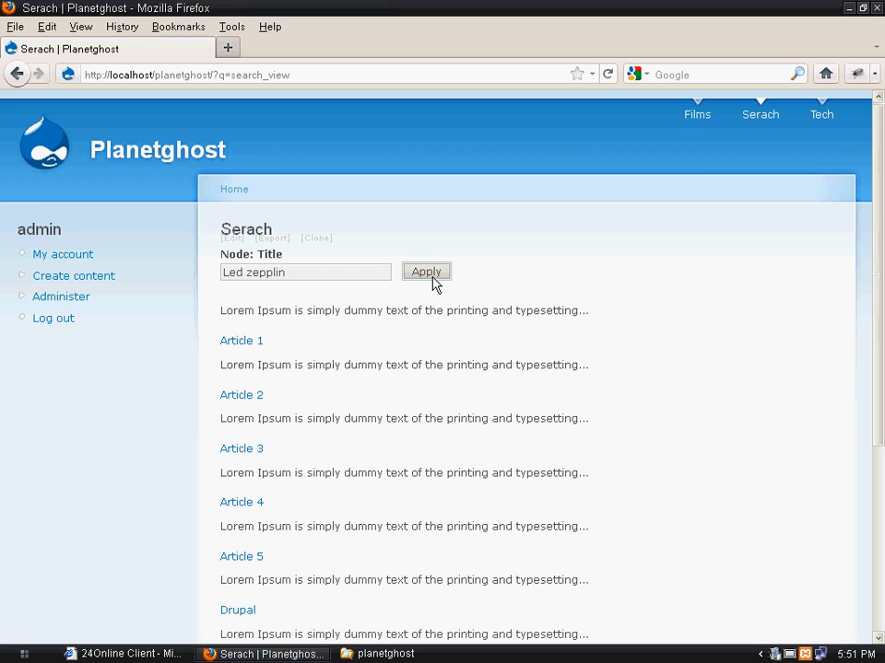
pyautogui.click(425, 273)
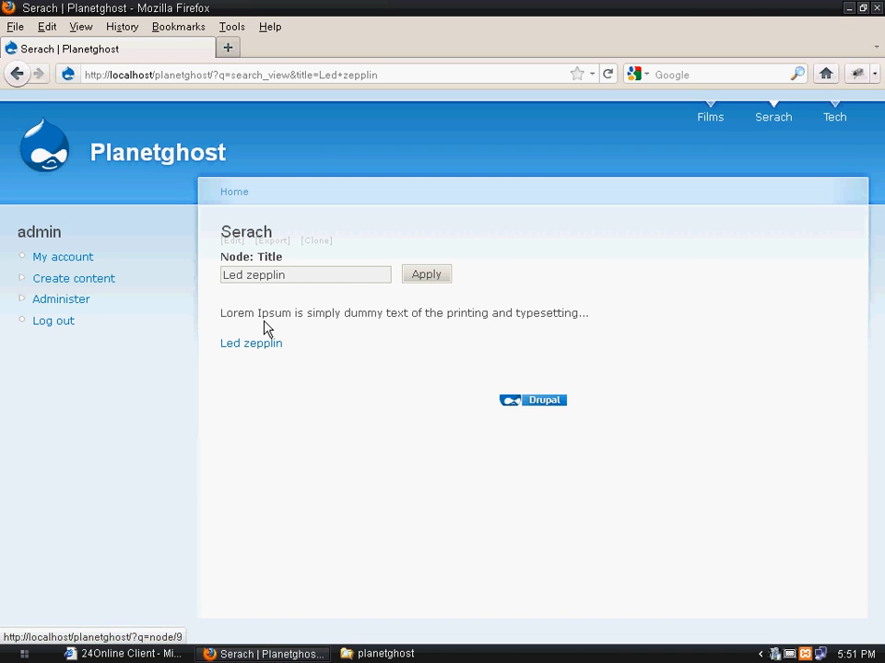
pyautogui.moveTo(238, 313); pyautogui.dragTo(448, 313)
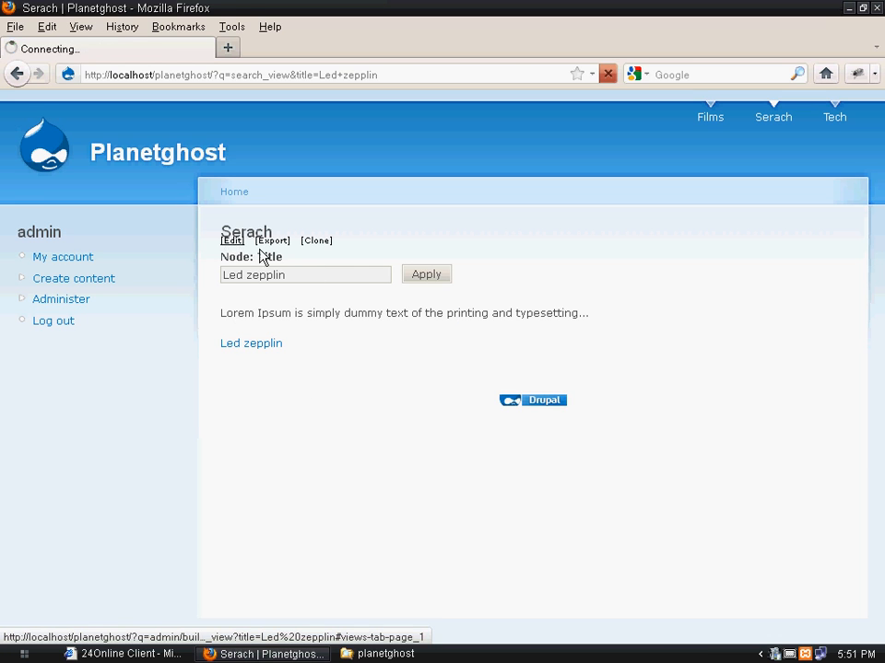
# Step: Edit the view, drag Node: Title above Node: Body and save the new field order
pyautogui.click(232, 239)
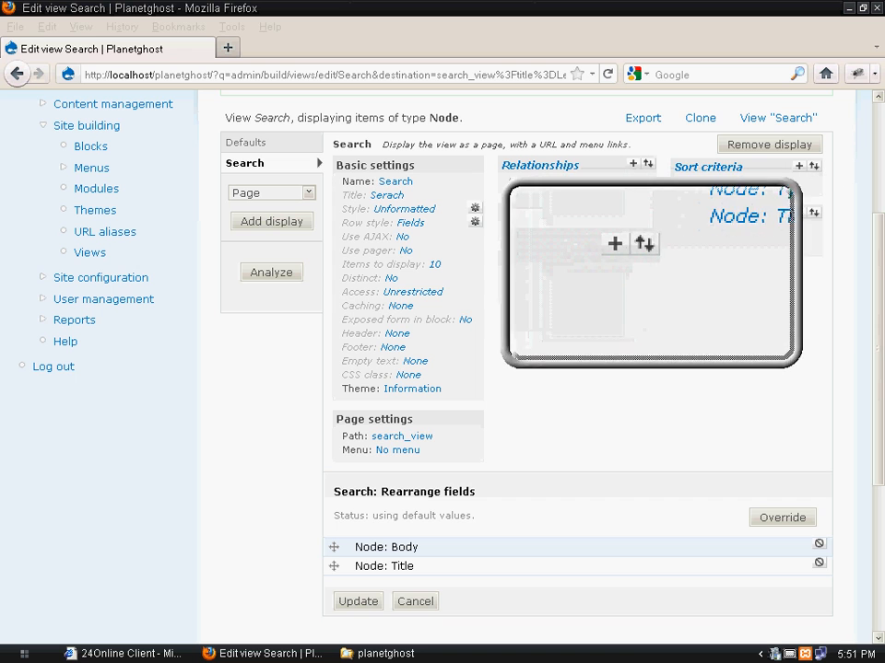
pyautogui.scroll(-3)
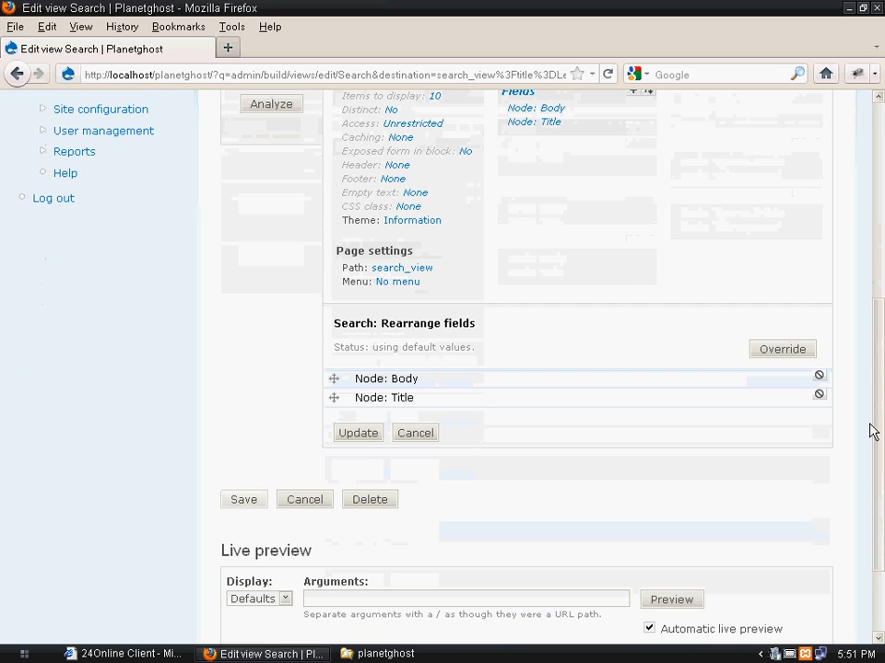
pyautogui.moveTo(333, 398); pyautogui.dragTo(334, 379)
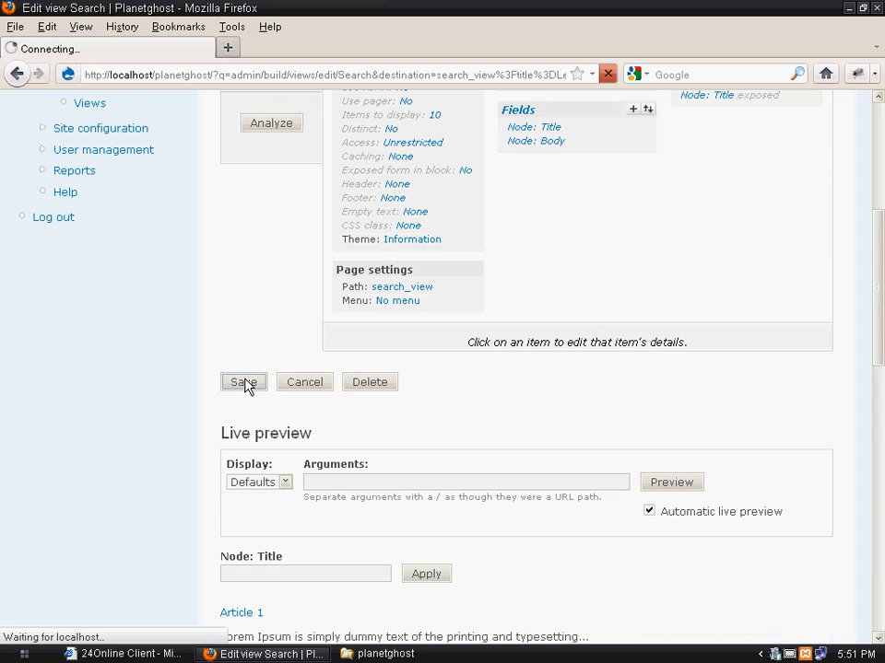
pyautogui.click(243, 382)
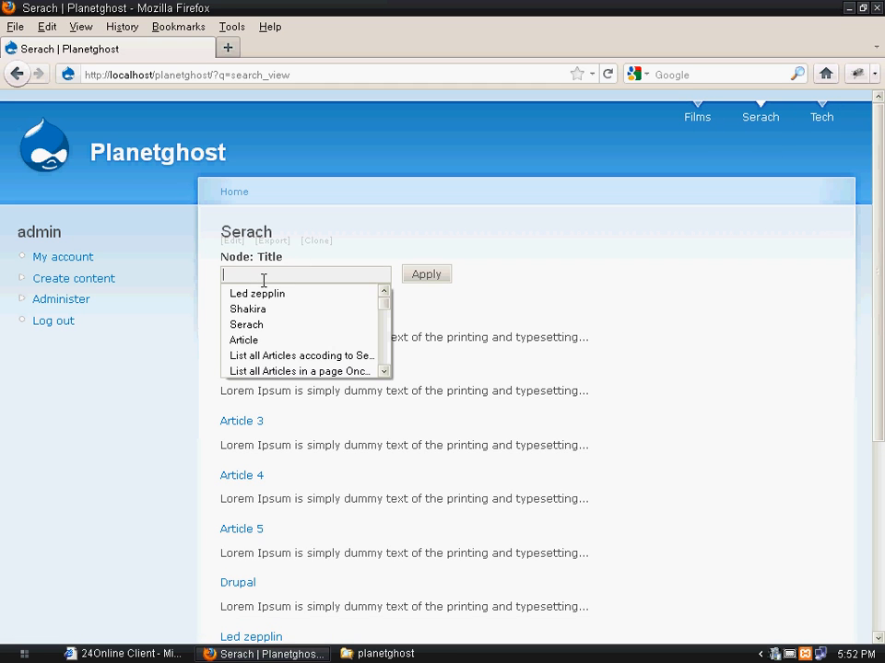
# Step: Run the Node: Title search for Led zepplin, returning one result with its title above the text
pyautogui.click(258, 293)
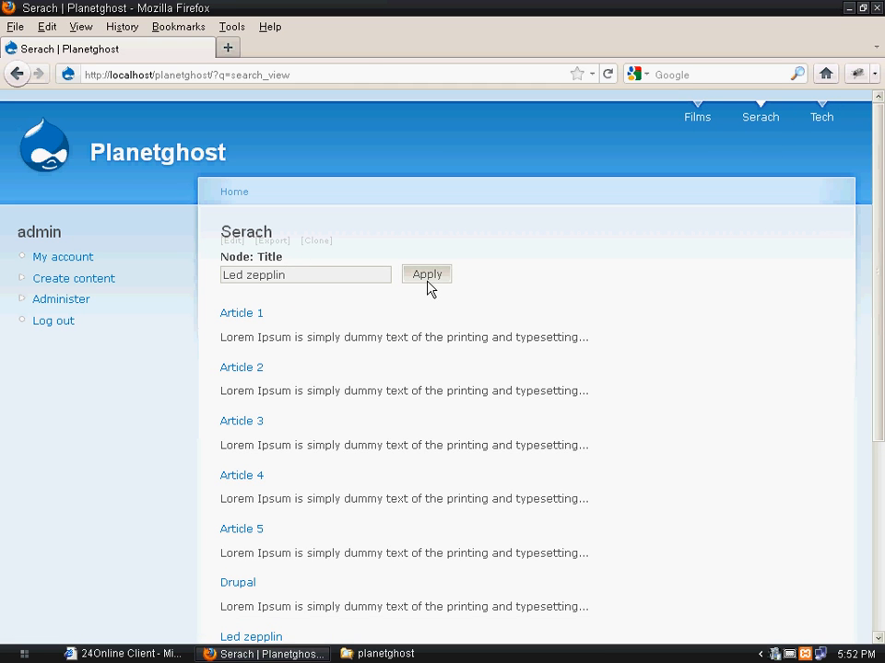
pyautogui.click(426, 273)
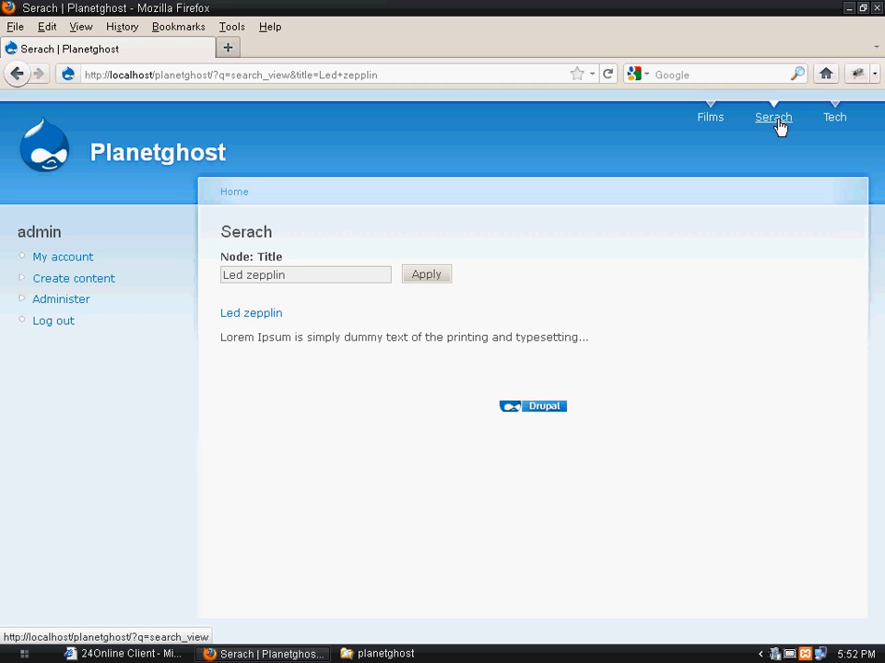
pyautogui.click(306, 274)
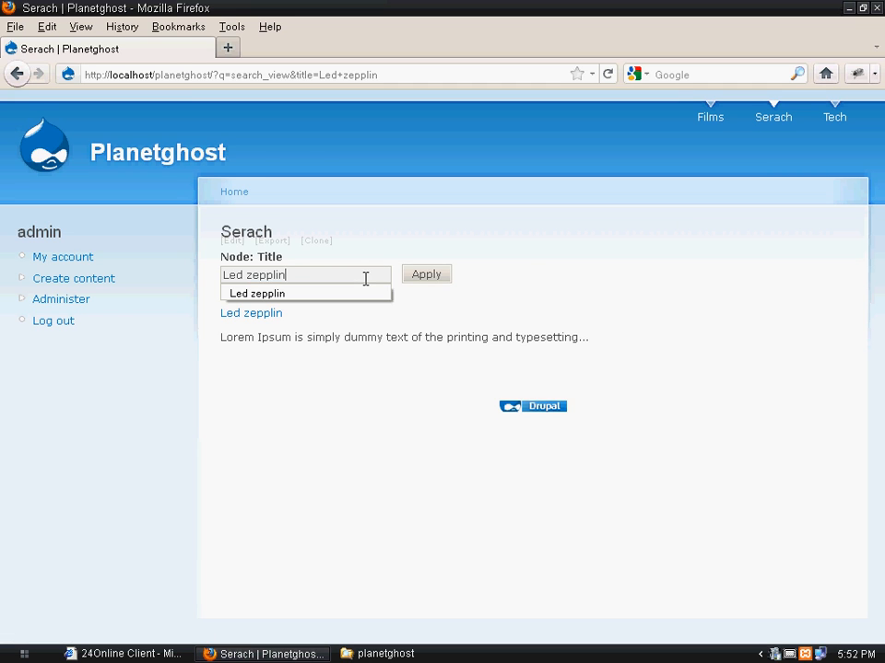
pyautogui.moveTo(407, 250)
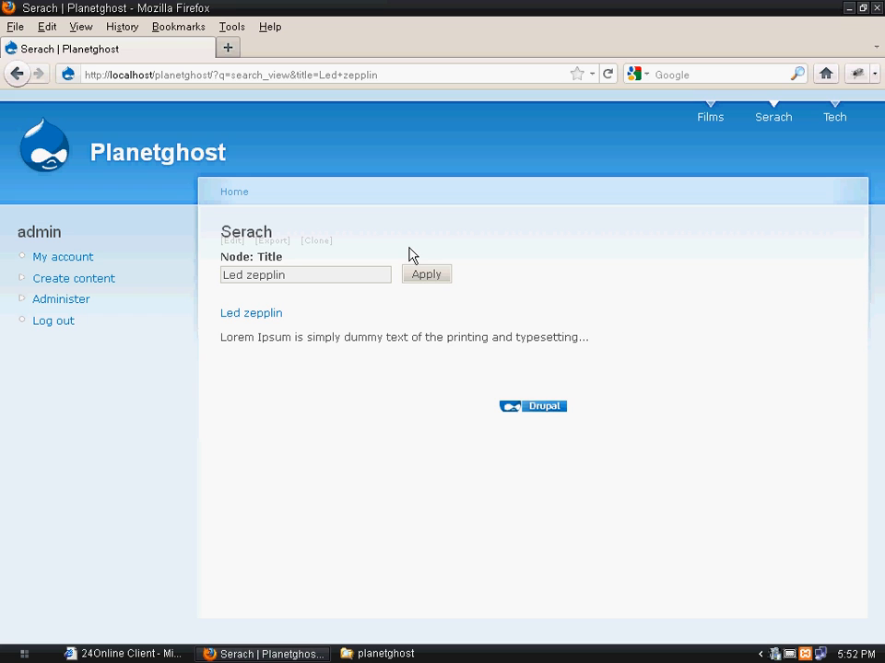
pyautogui.moveTo(394, 282)
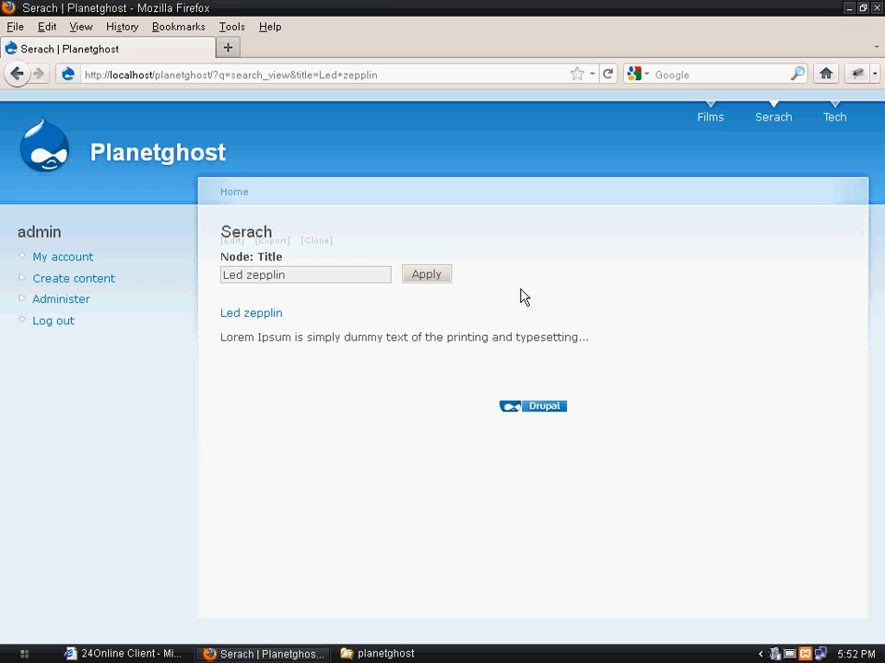
pyautogui.moveTo(505, 295)
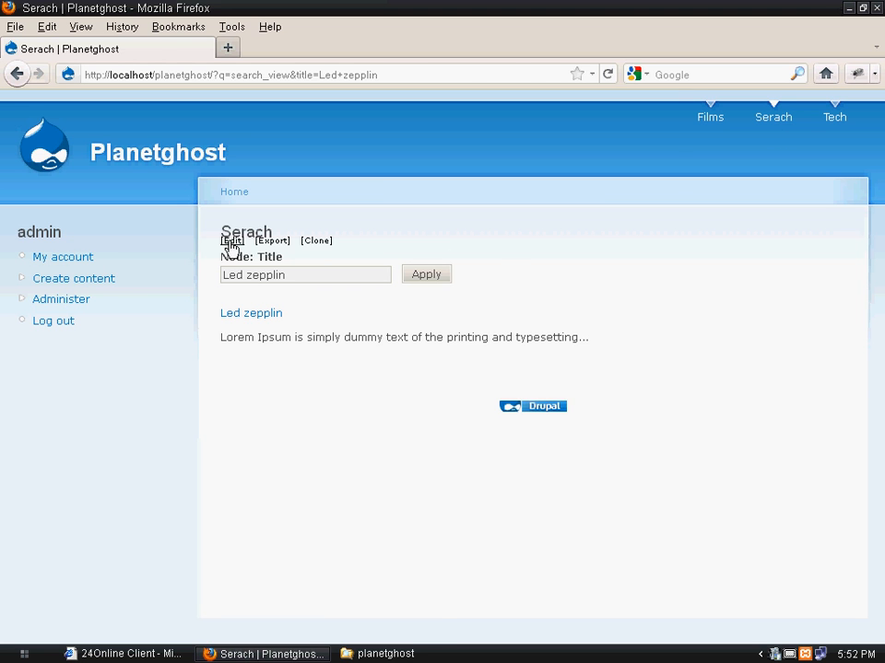
# Step: Expose the Node: Type filter to visitors in the Search view and save it
pyautogui.click(233, 239)
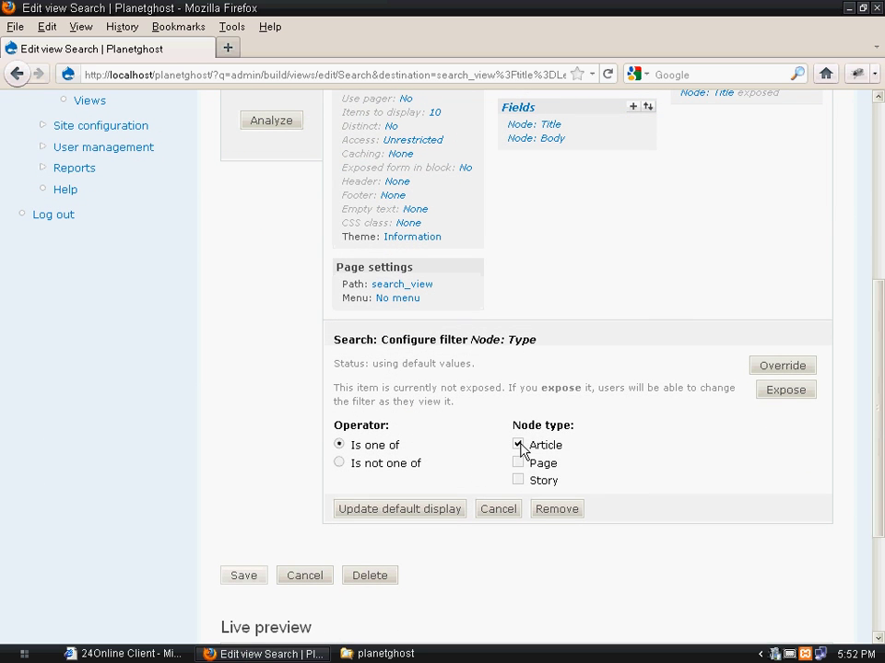
pyautogui.click(785, 389)
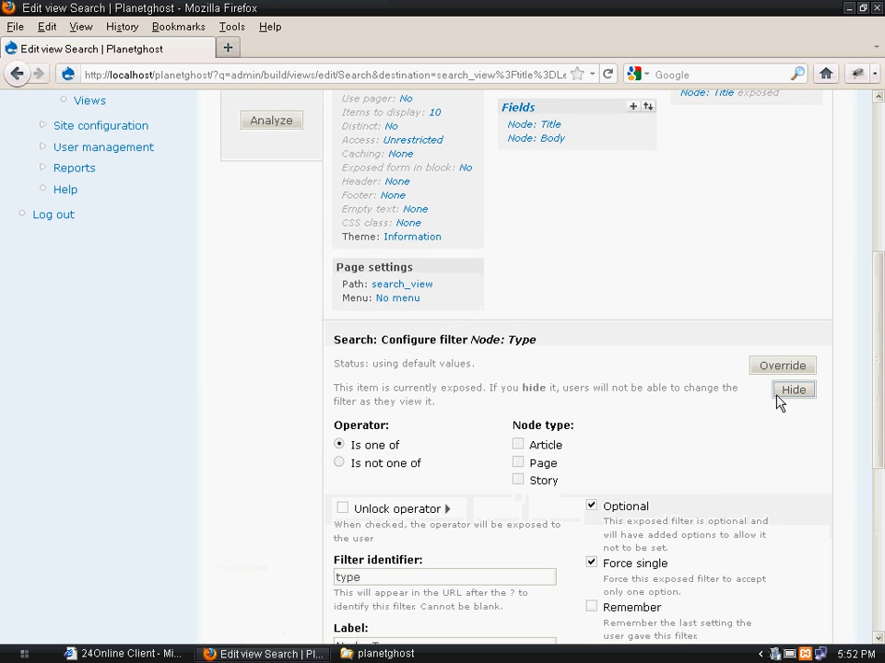
pyautogui.scroll(-3)
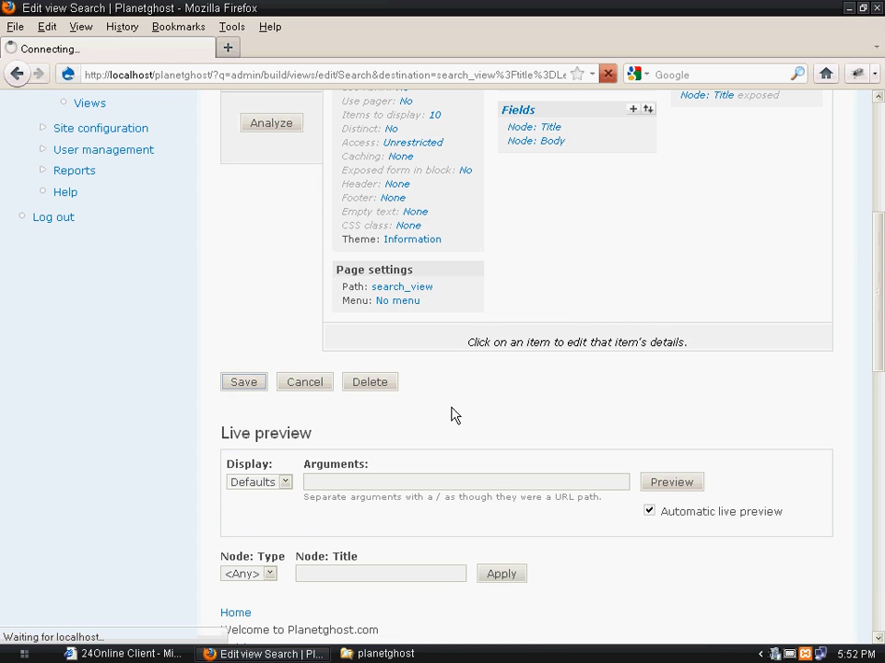
pyautogui.click(243, 381)
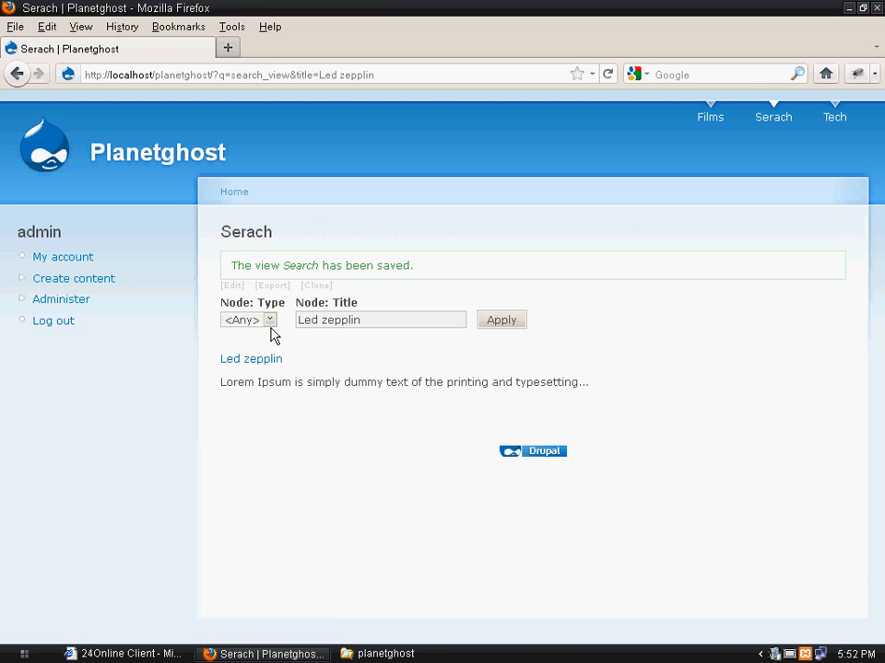
# Step: Filter the Led zepplin search by node type Article, which returns the article
pyautogui.click(249, 321)
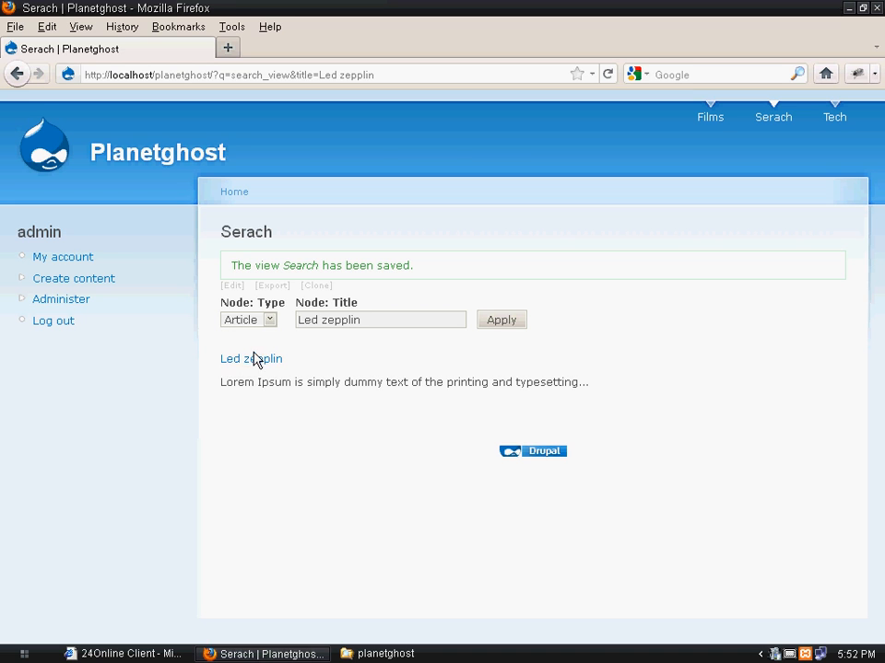
pyautogui.click(502, 321)
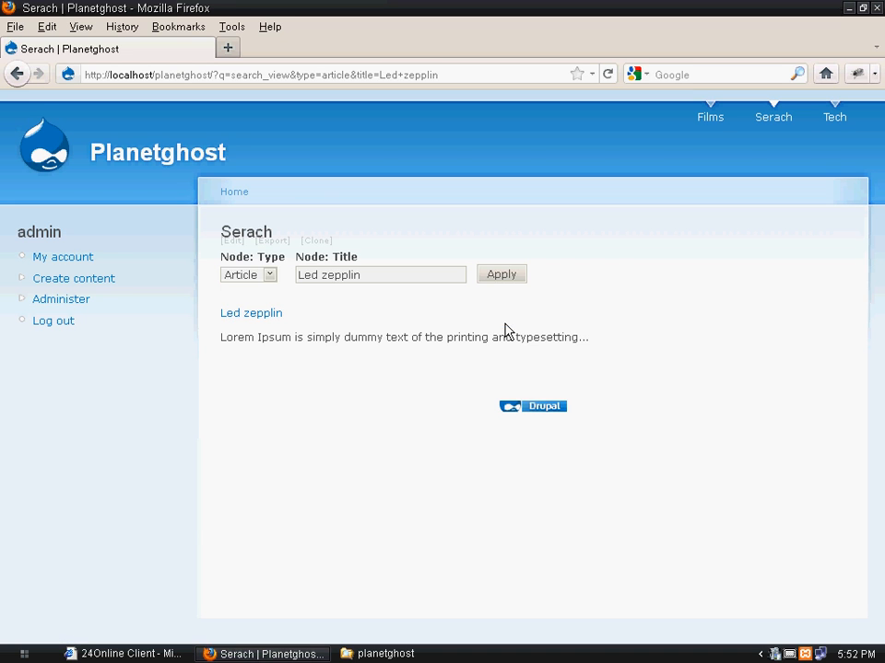
# Step: Rerun the search with node type Page, which returns no results
pyautogui.click(269, 274)
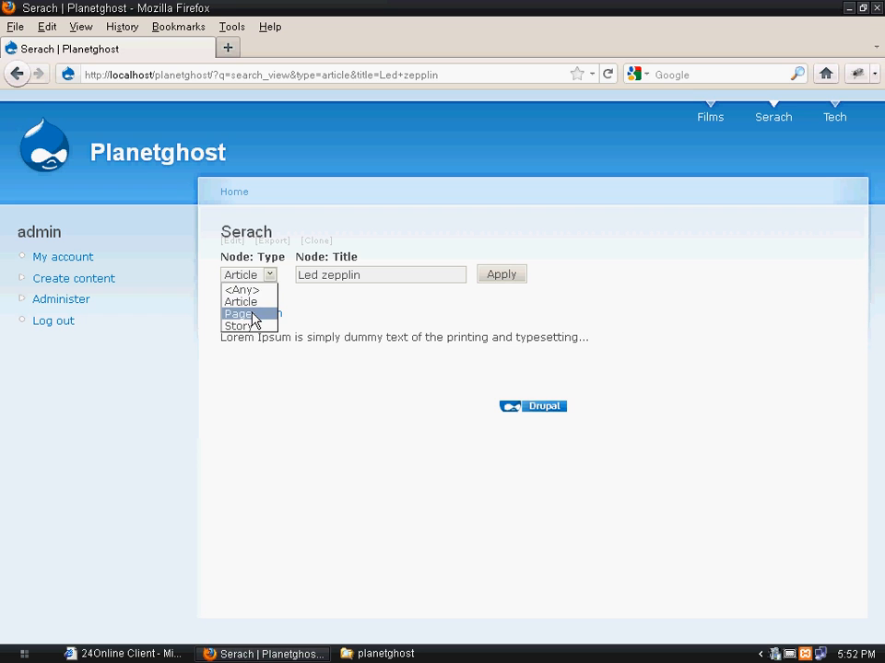
pyautogui.click(238, 313)
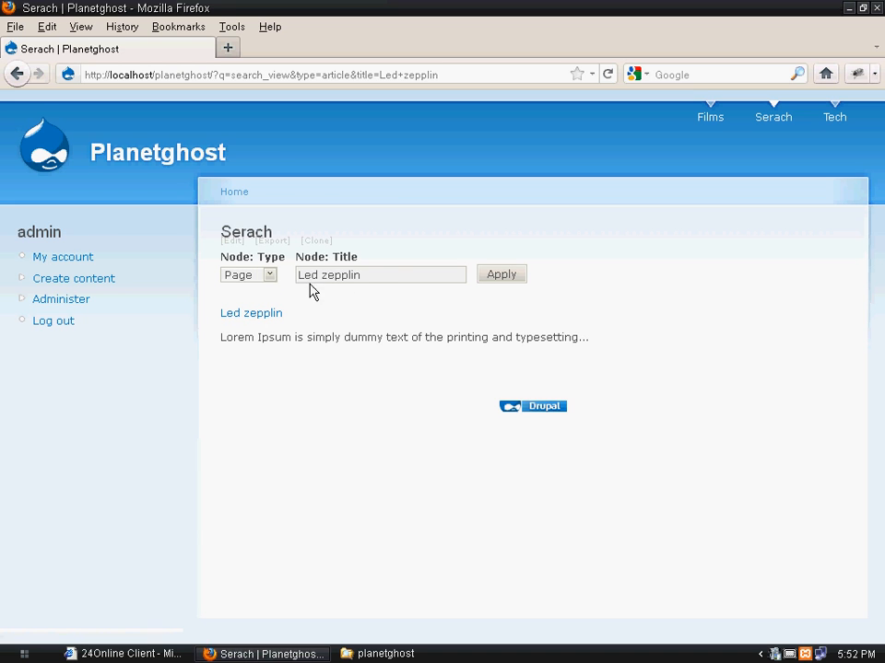
pyautogui.moveTo(501, 274)
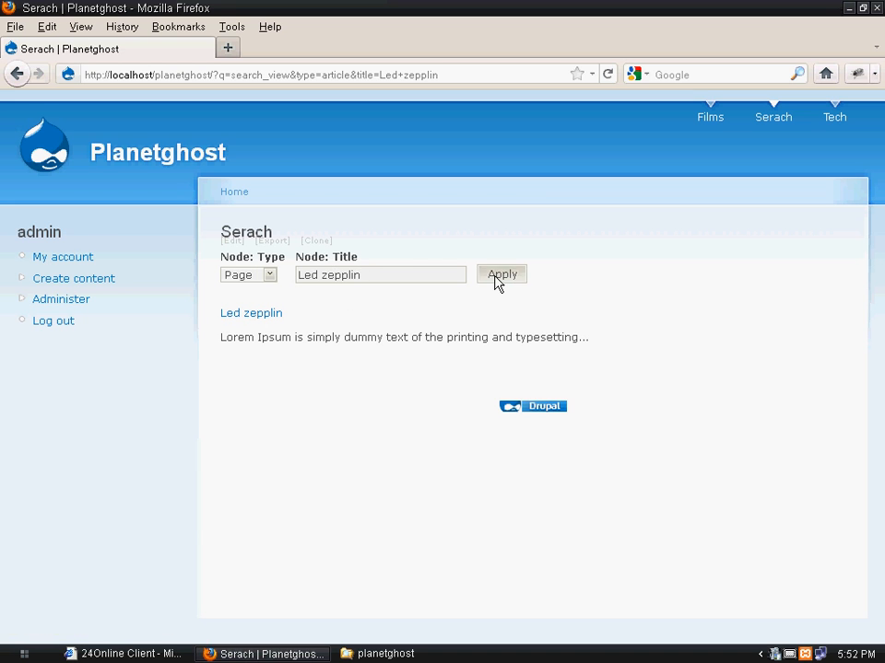
pyautogui.click(501, 274)
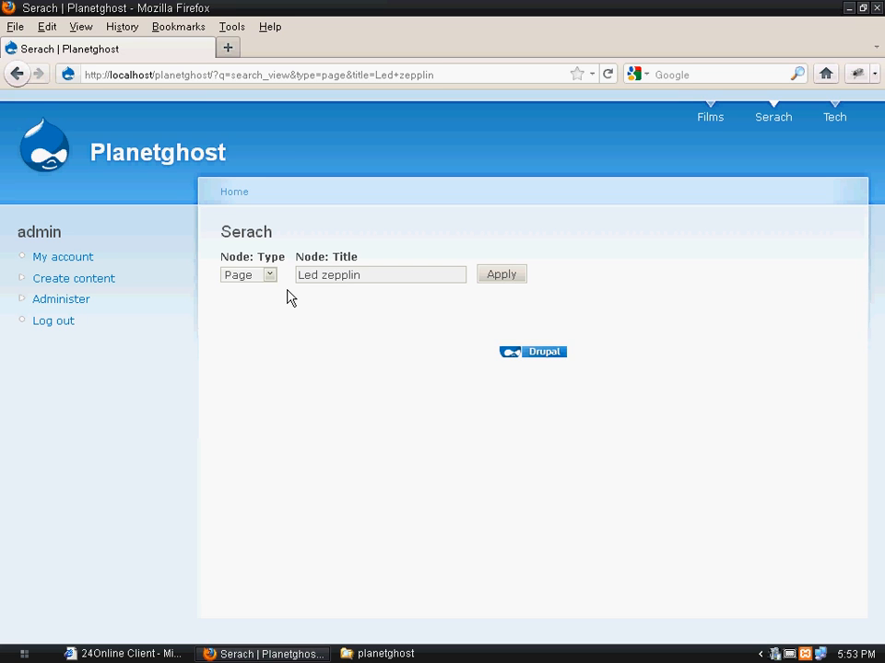
pyautogui.moveTo(342, 344)
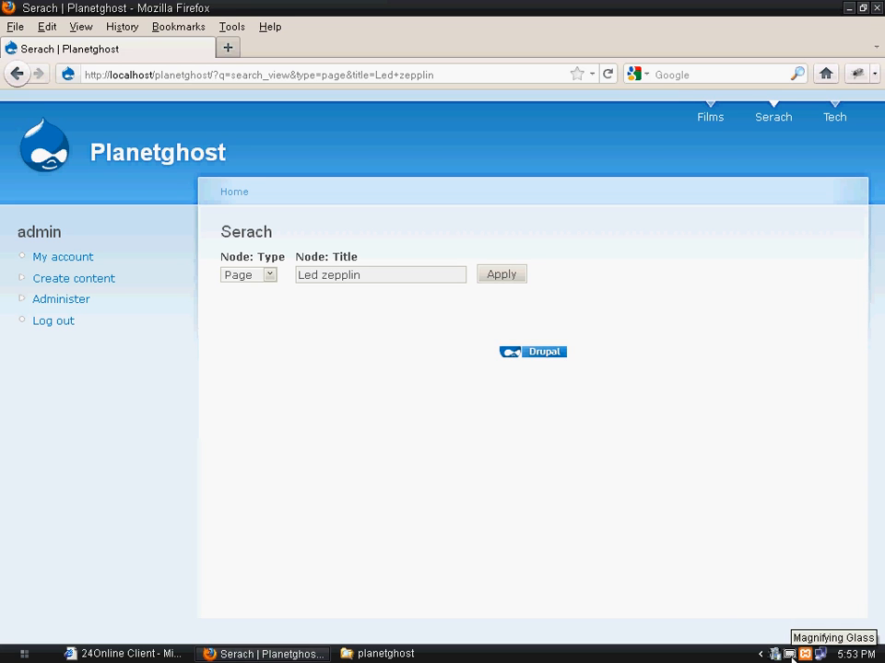
pyautogui.moveTo(697, 643)
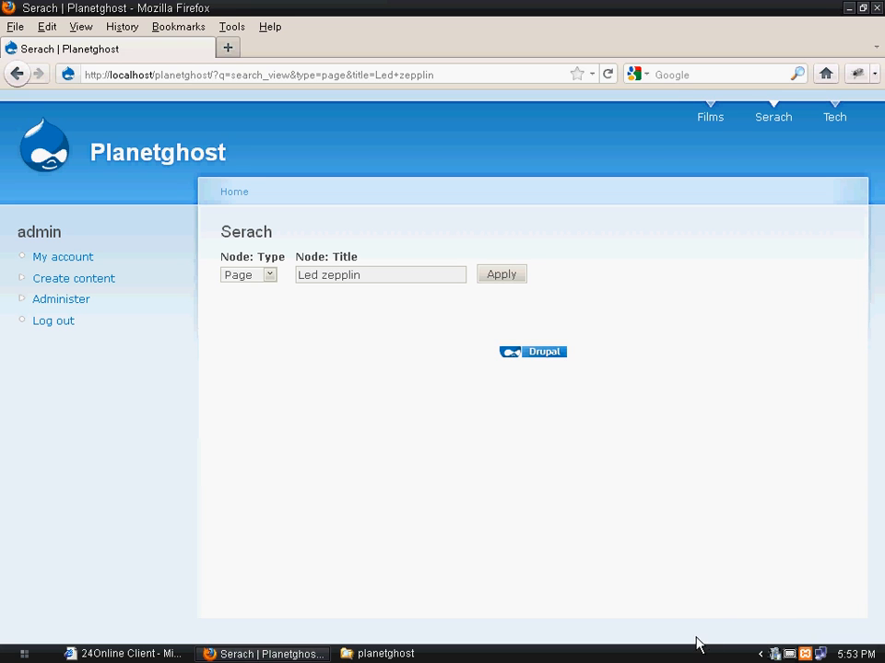
pyautogui.moveTo(527, 439)
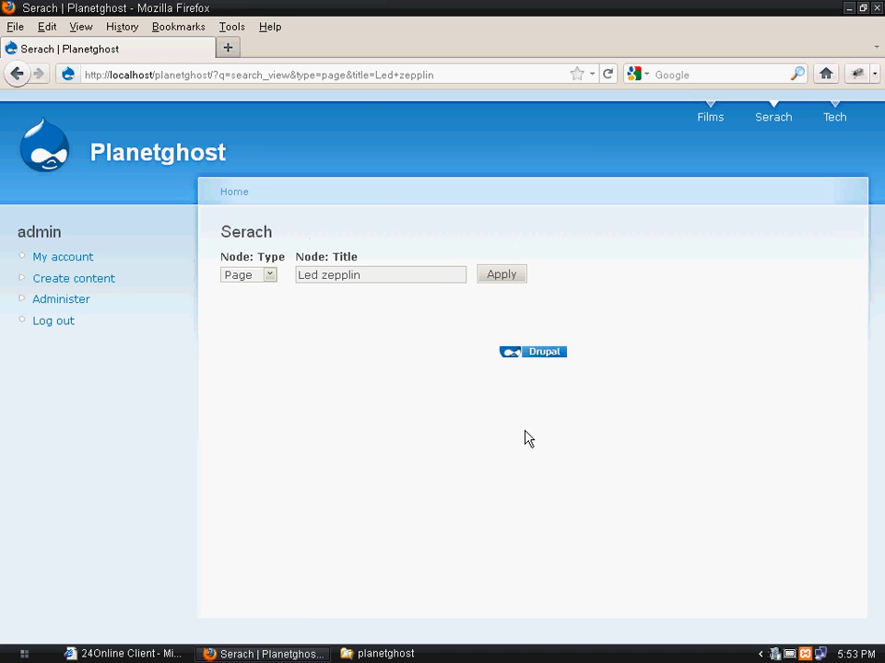
pyautogui.moveTo(243, 299)
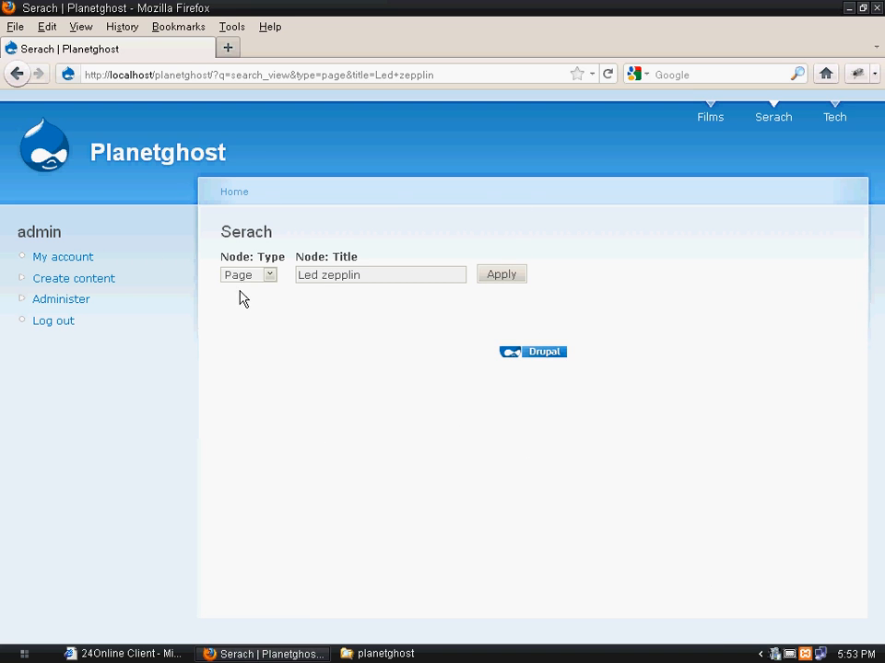